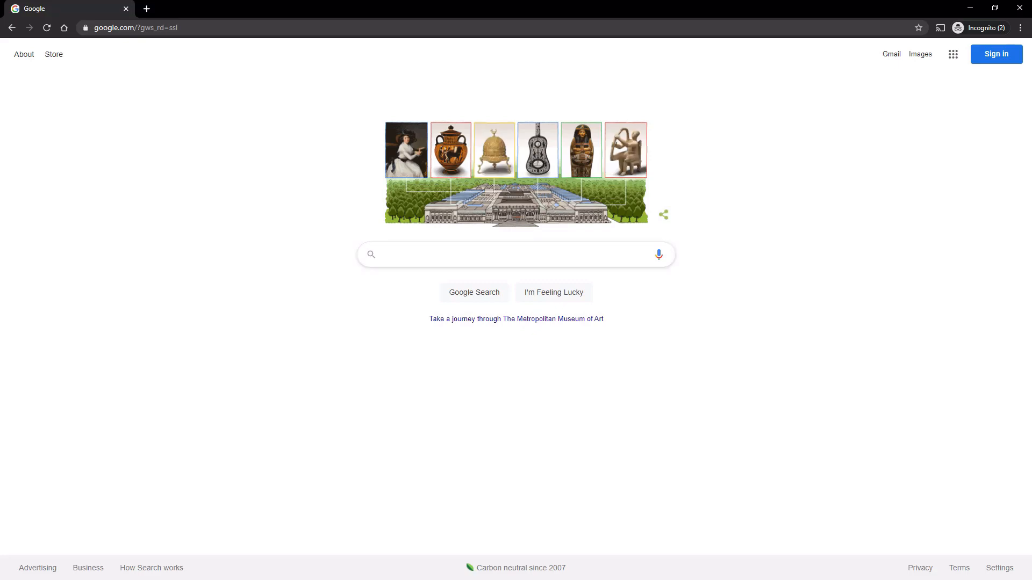
Step: Start a Google search query beginning with 'ca' from the homepage search box
left_click(513, 254)
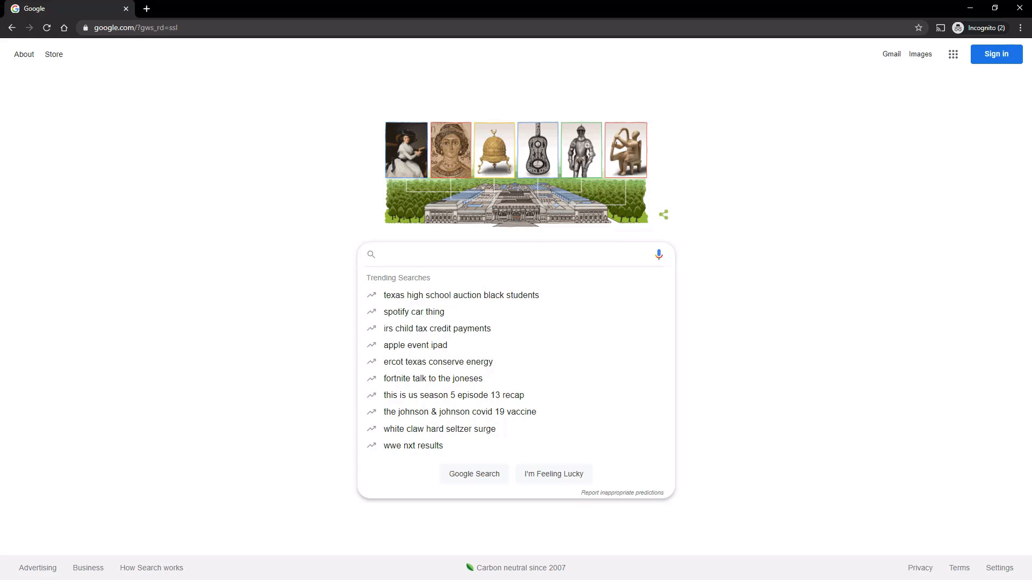
type("ca")
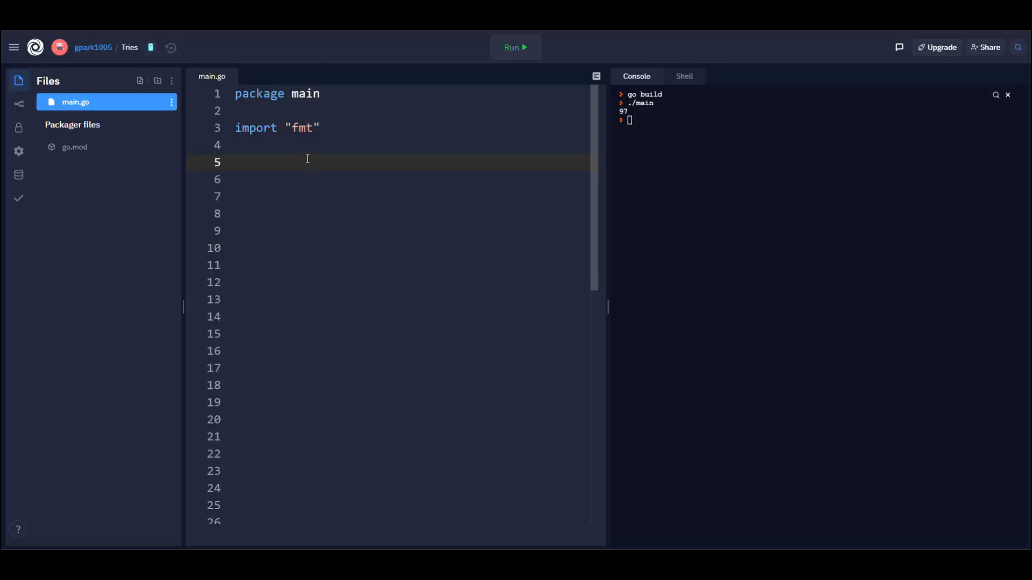
mouse_move(250, 169)
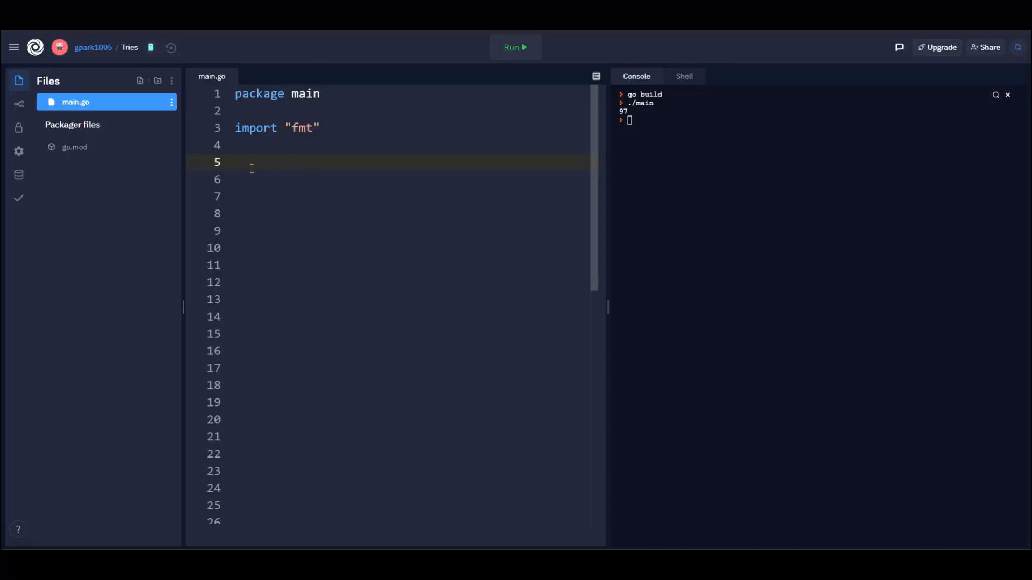
Step: Add 'const Alphabet_Size=26' on line 5 below the fmt import
left_click(251, 162)
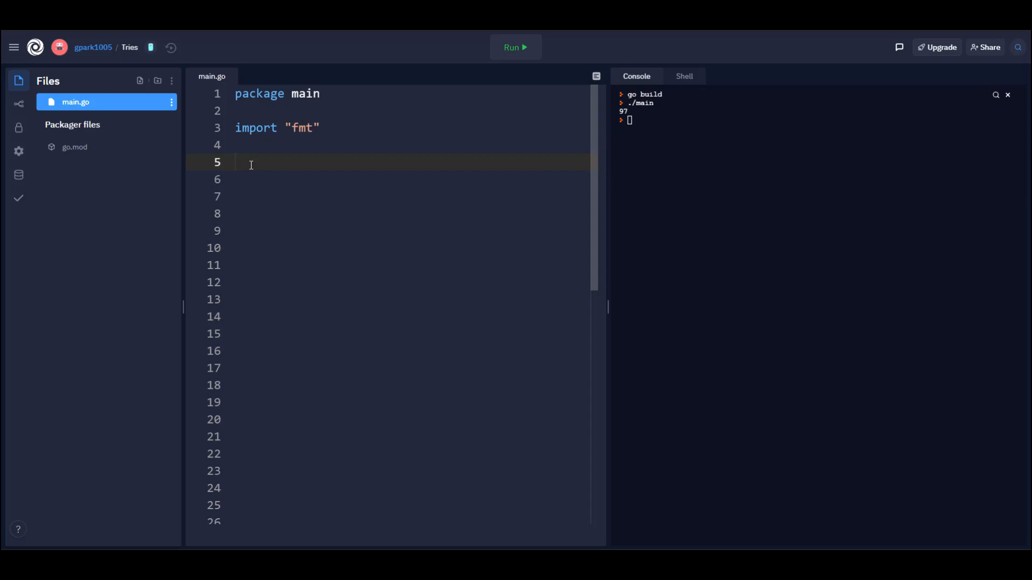
type("const")
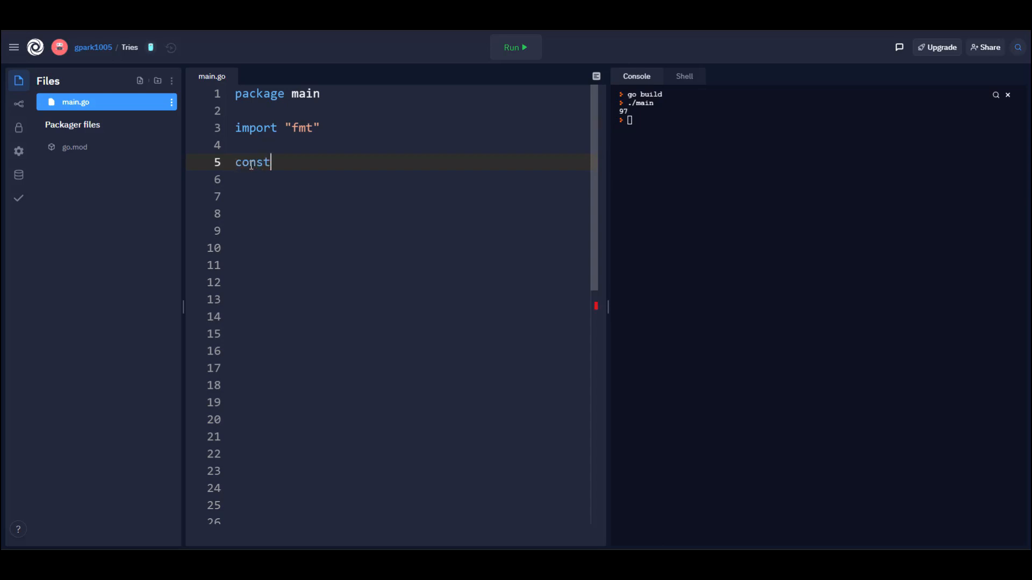
type("Al")
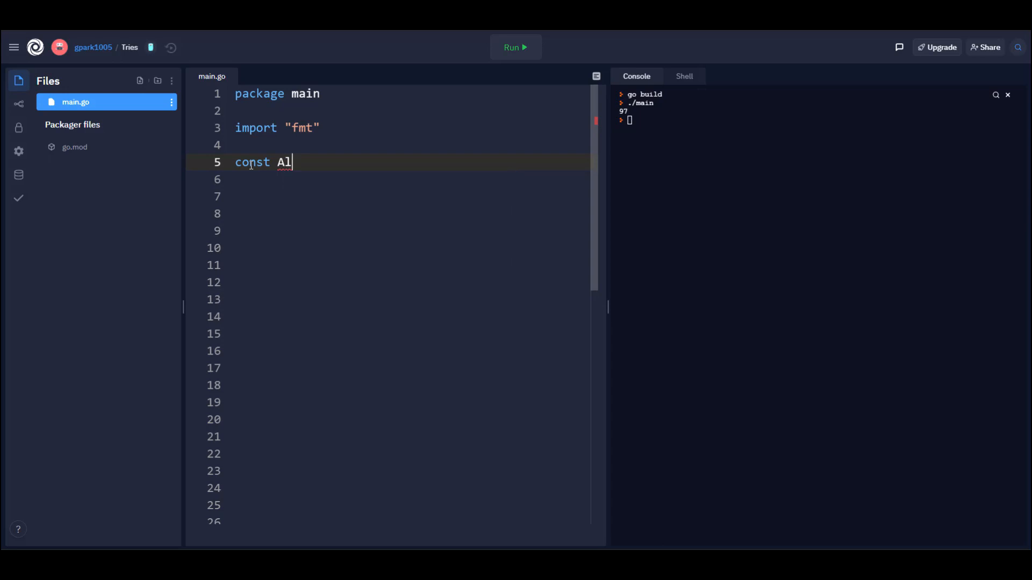
type("phabet")
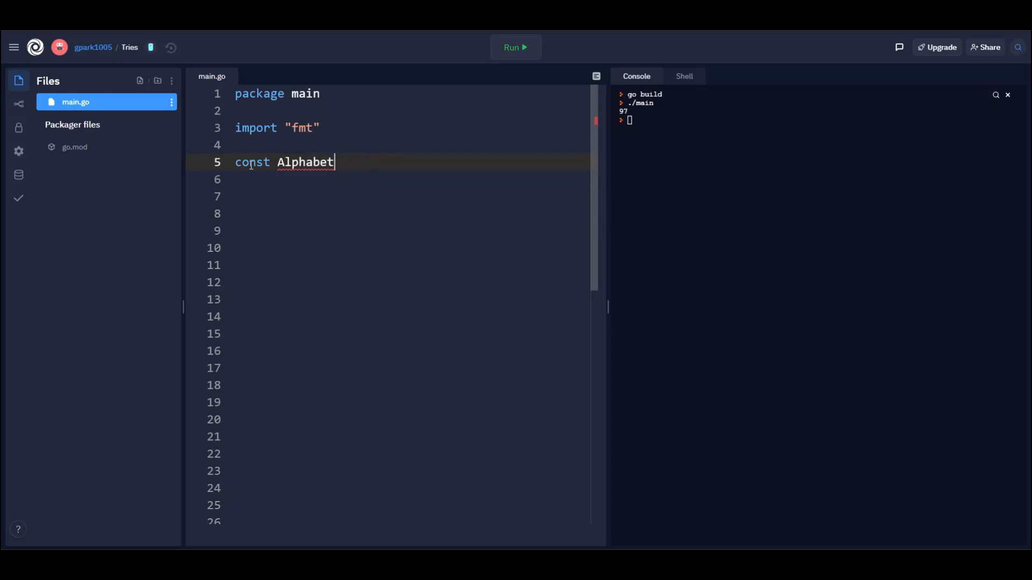
type("_Size")
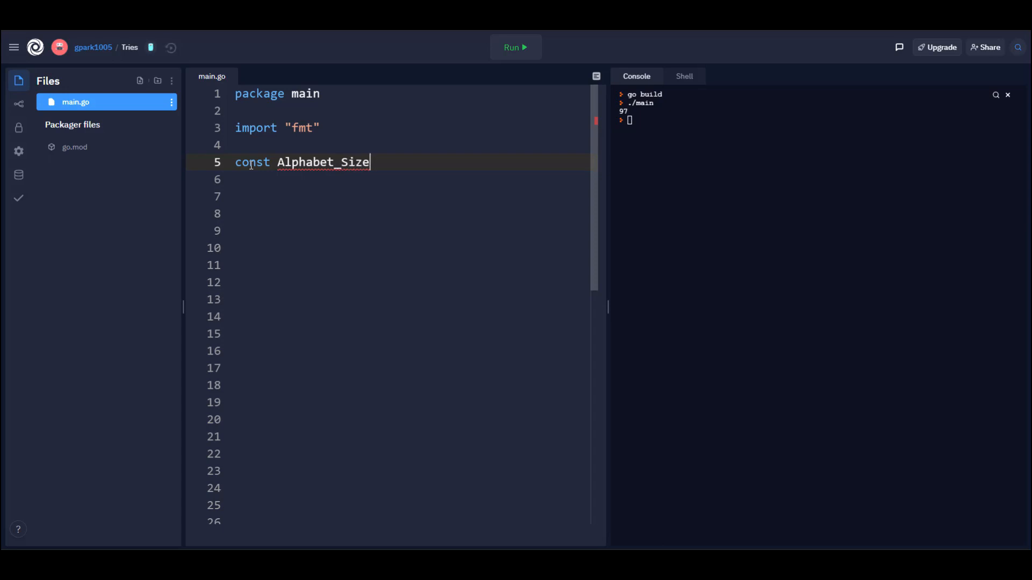
type("=26")
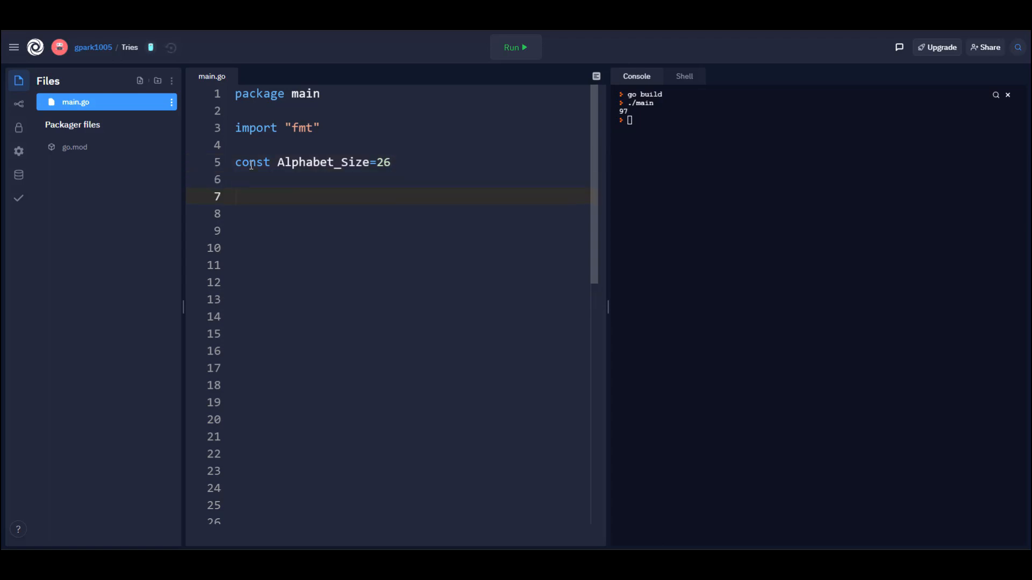
Step: Define struct TrieNode with a chilren [Alphabet_Size]*TrieNode field
type("type")
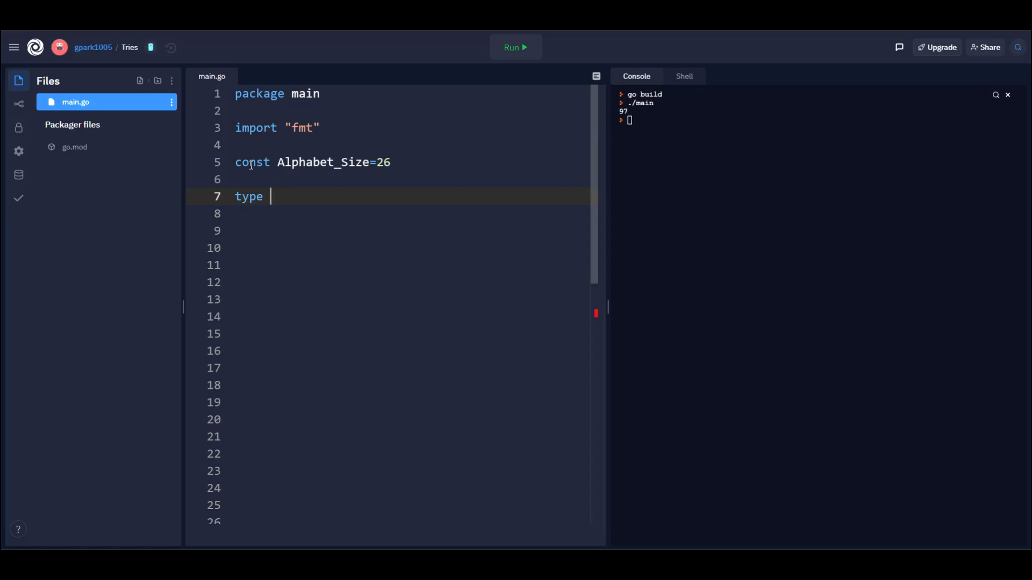
type("Tri")
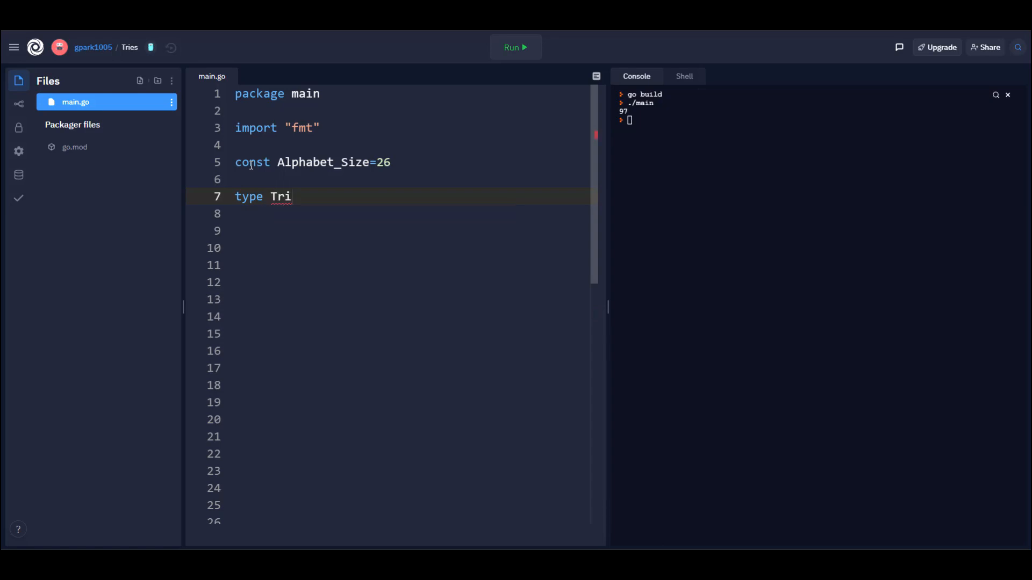
type("eNode")
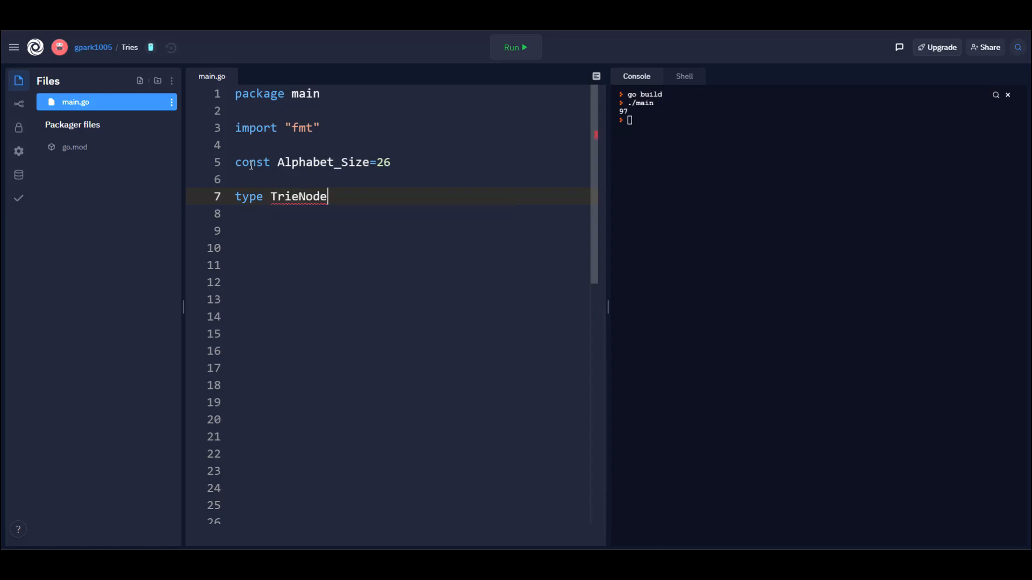
type("struc")
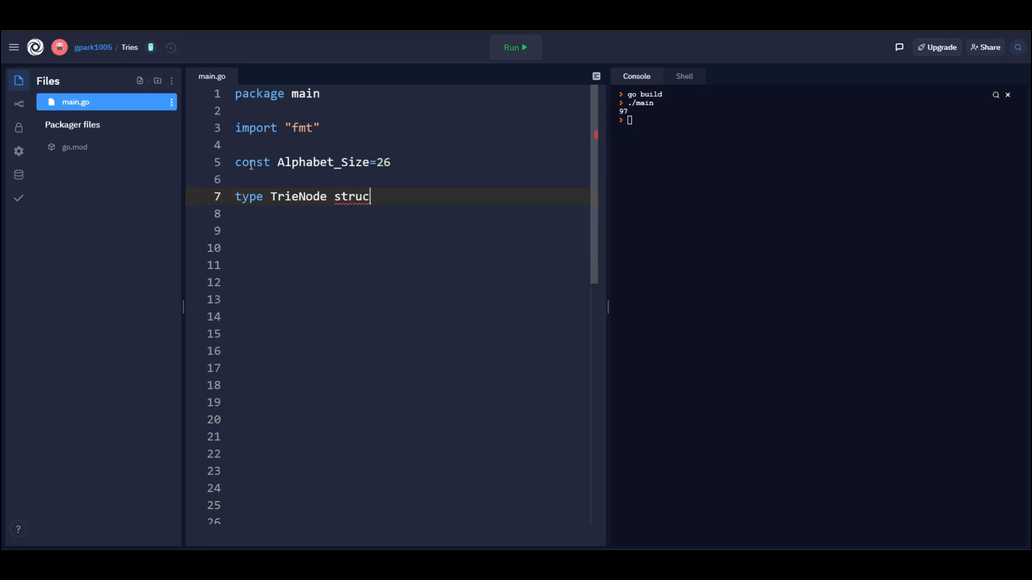
type("{")
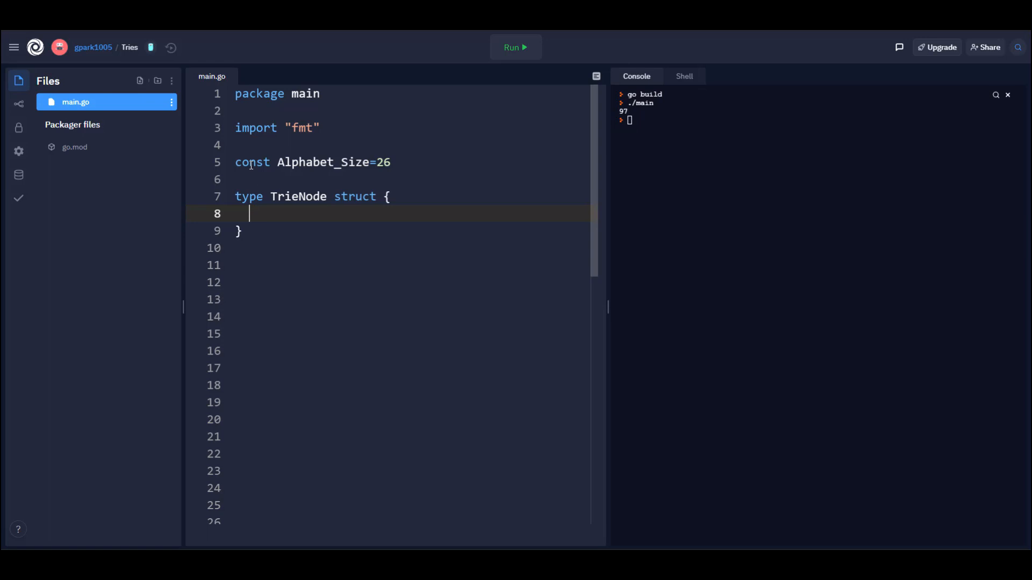
type("chil")
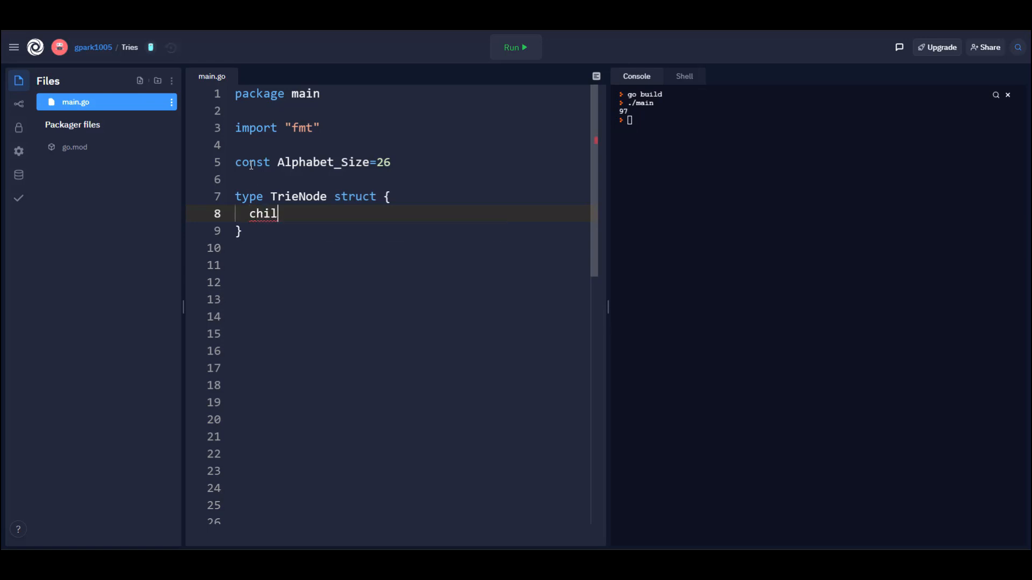
type("ren []")
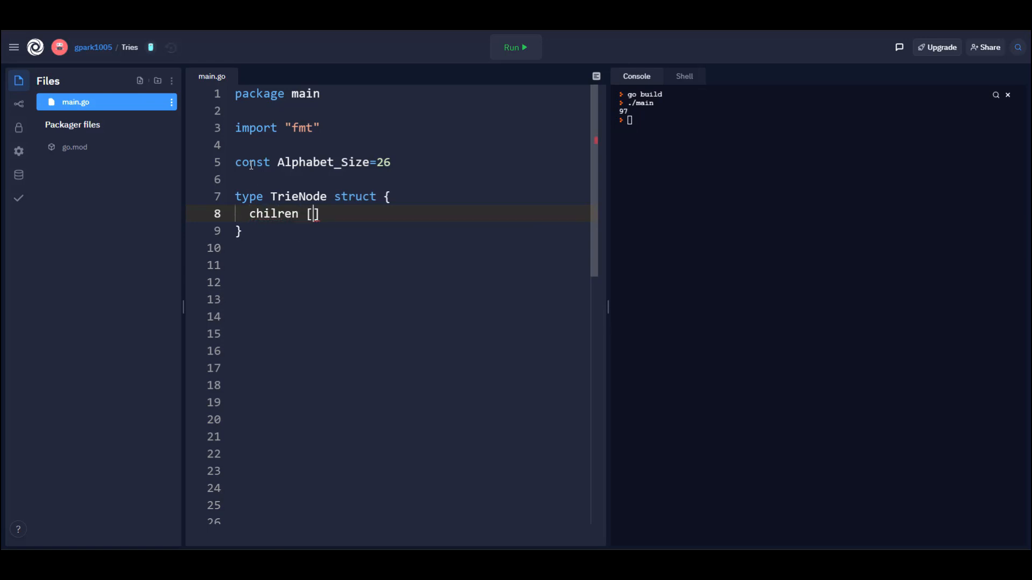
type("Alphabet_Size")
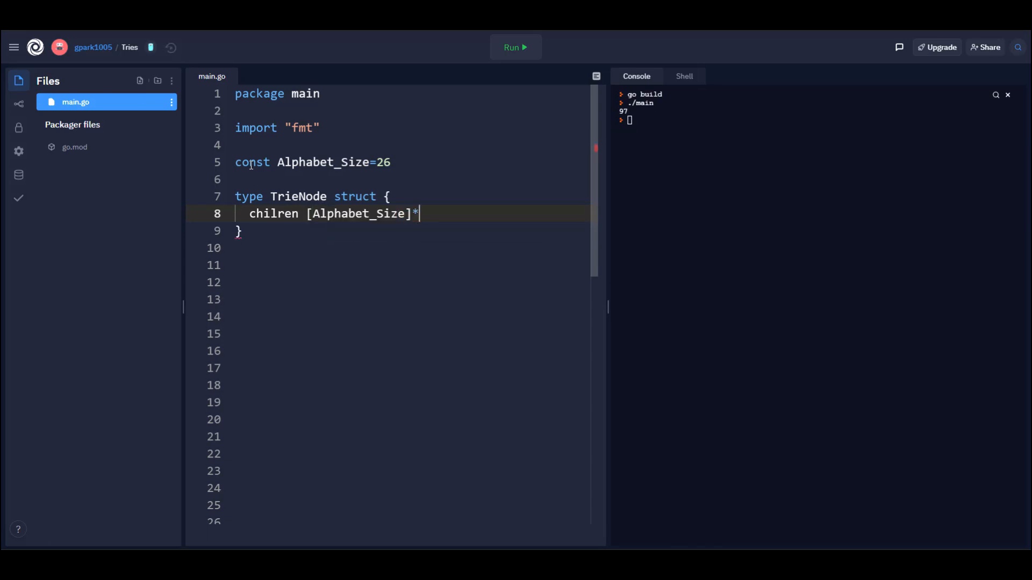
type("TrieNode")
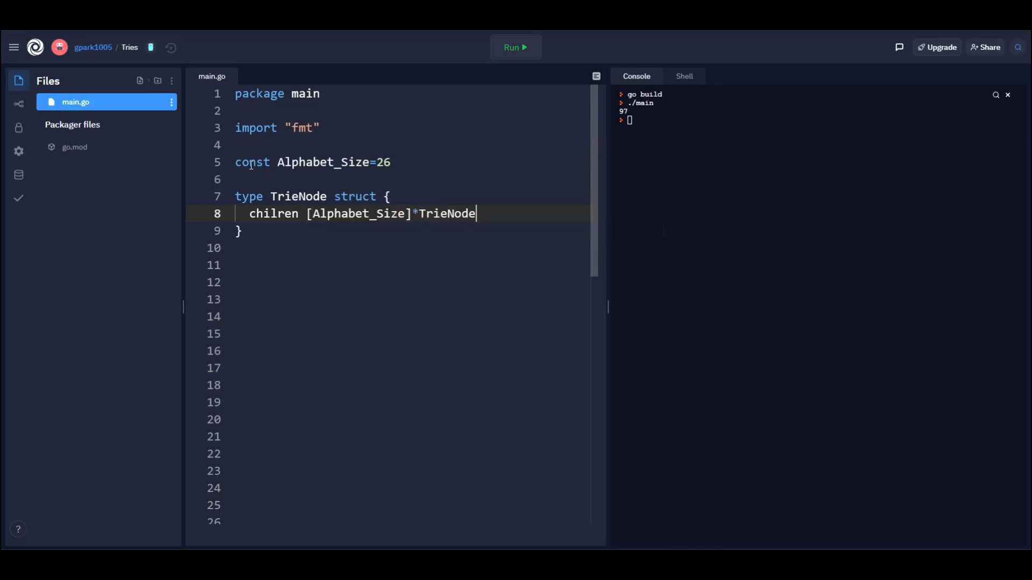
Step: Add an endOfWords bool field to the TrieNode struct
key("Enter")
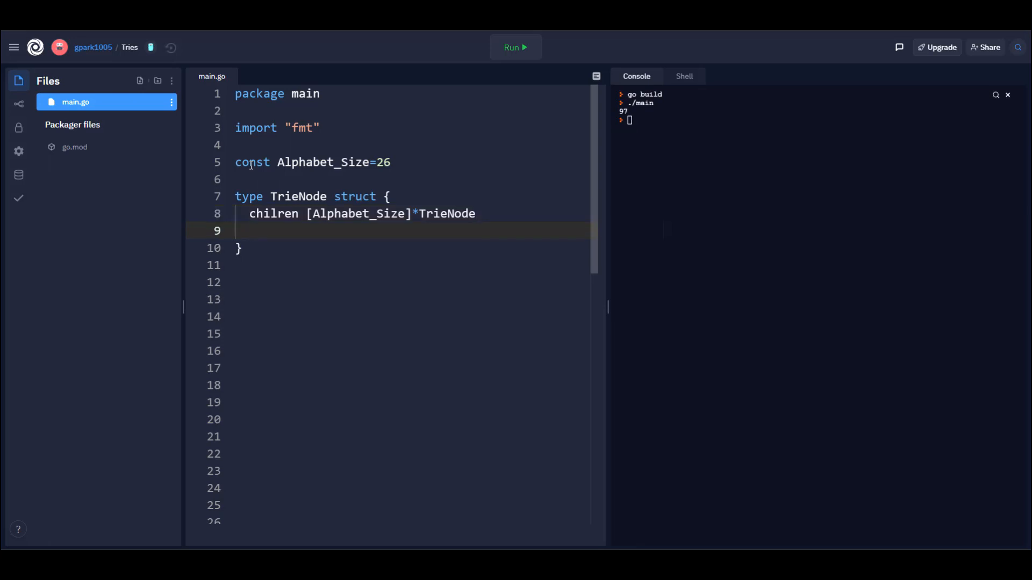
type("end")
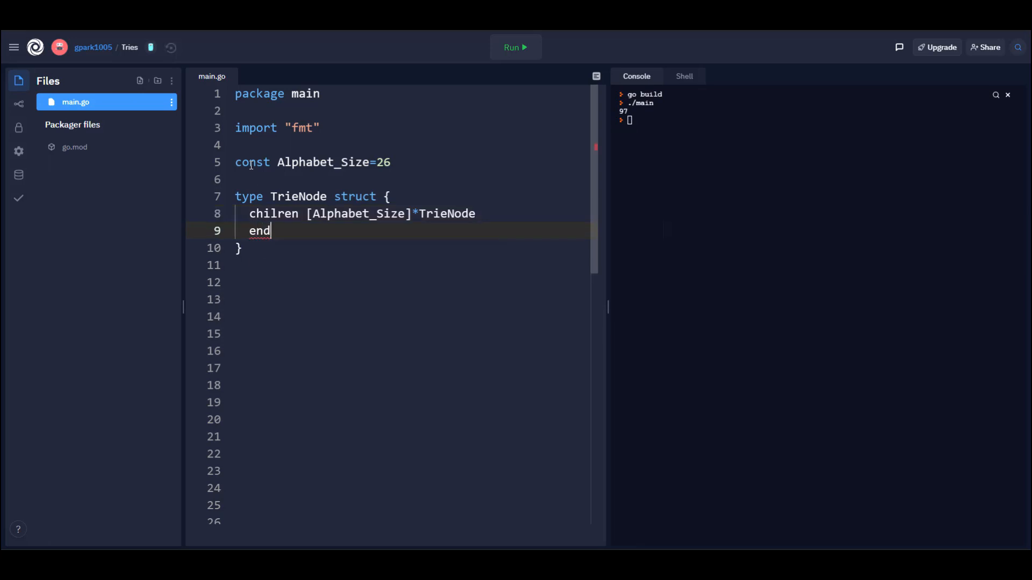
type("OfWords")
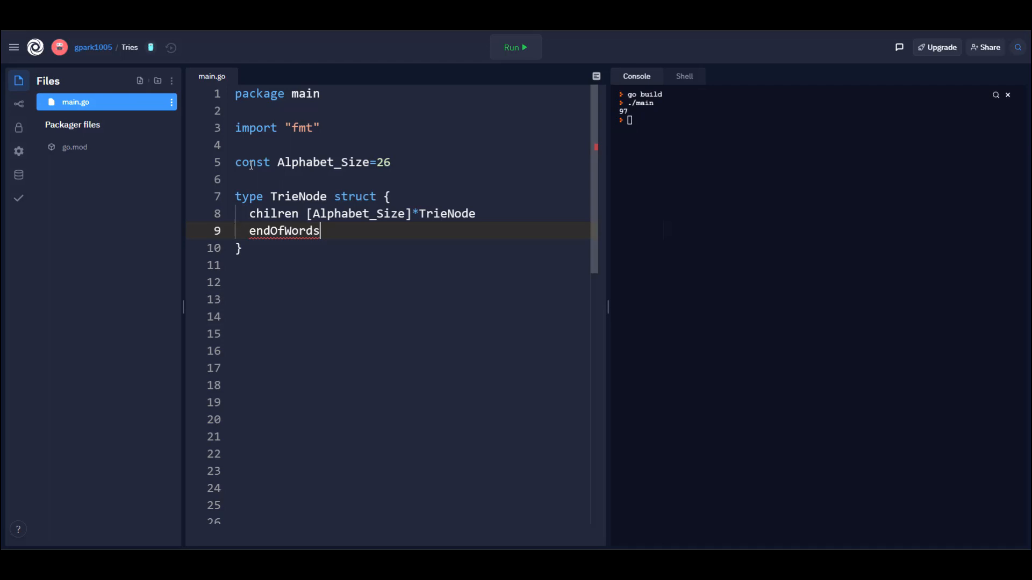
type("bool")
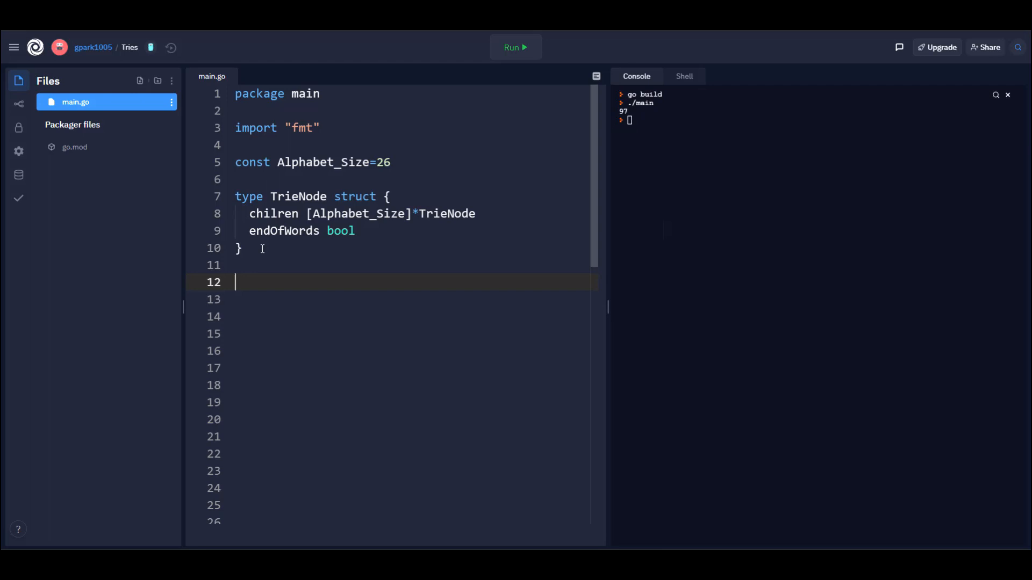
Step: Write func getNode() *TrieNode creating &TrieNode{} with endOfWords = false
type("func get")
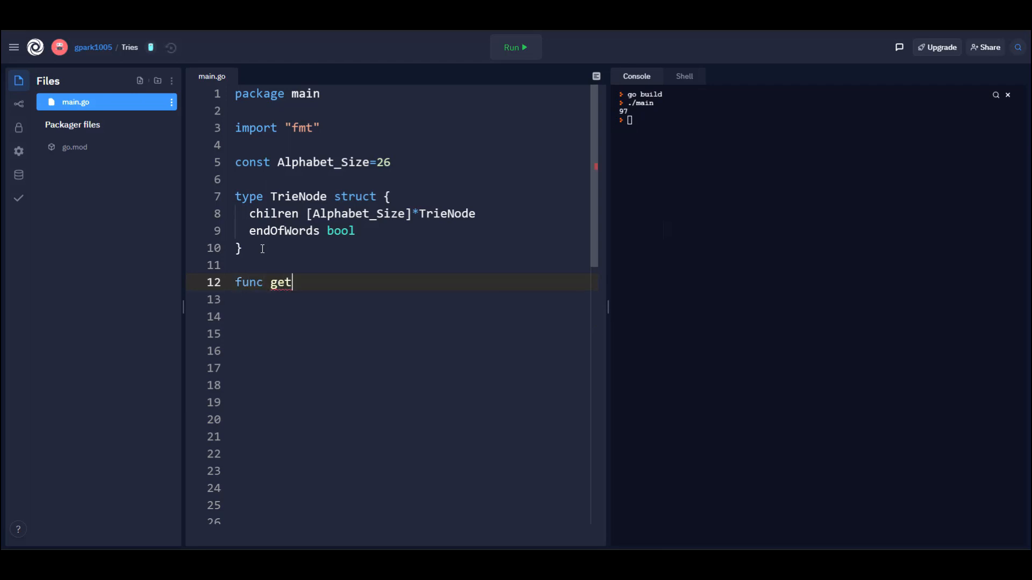
type("Node")
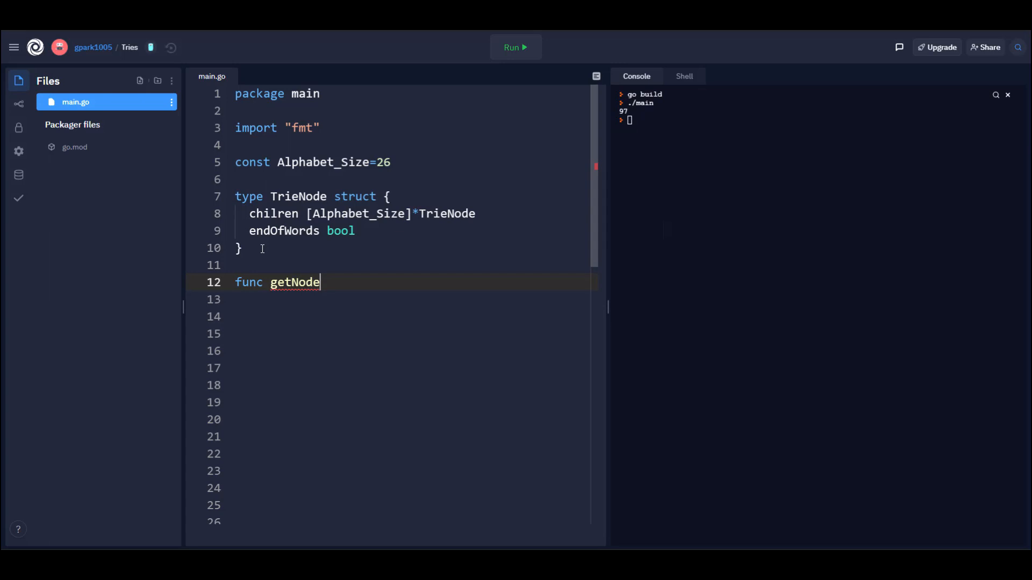
type("()")
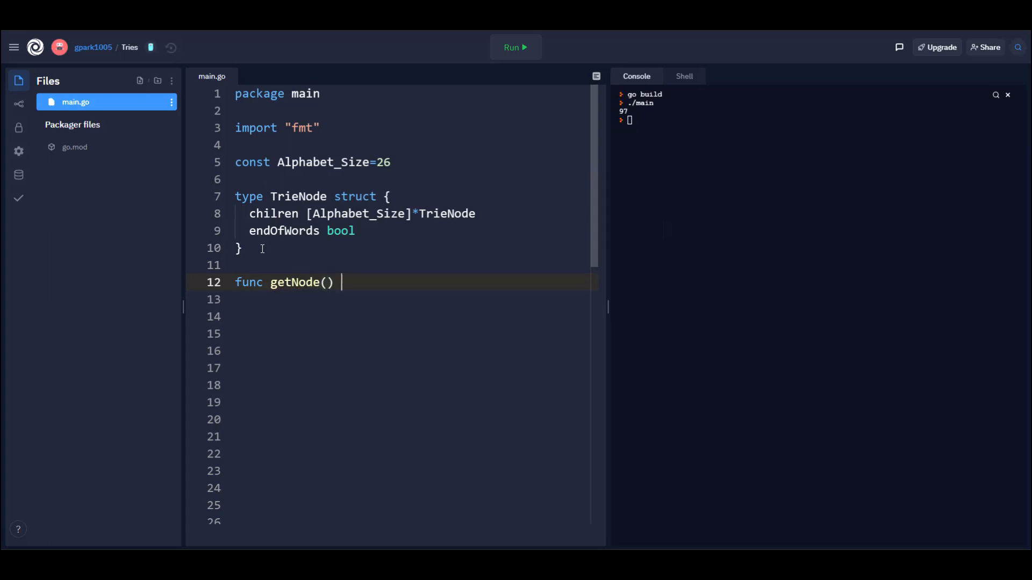
type("*TrieNode {")
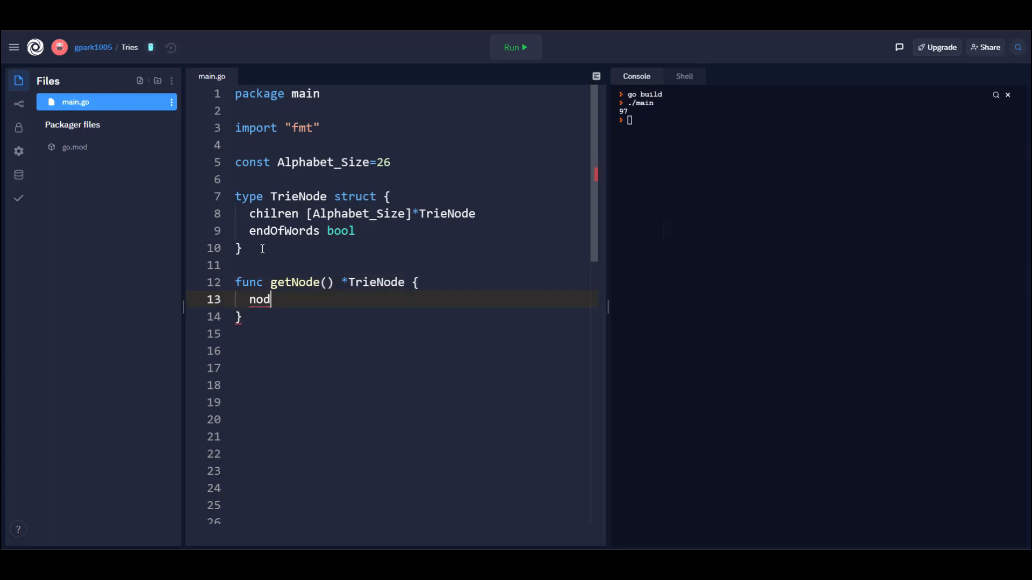
type("e :=")
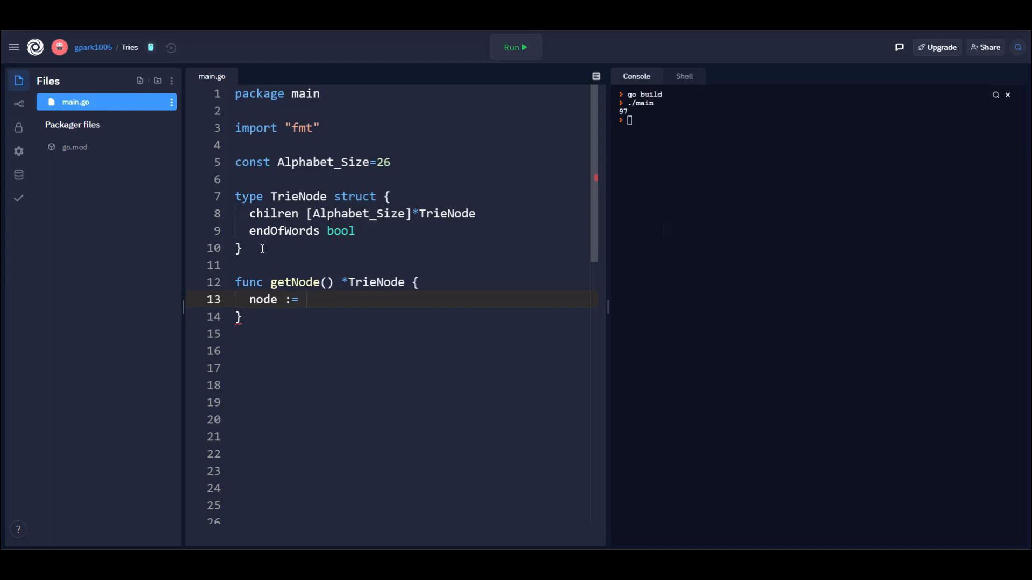
type("&TrieNode{")
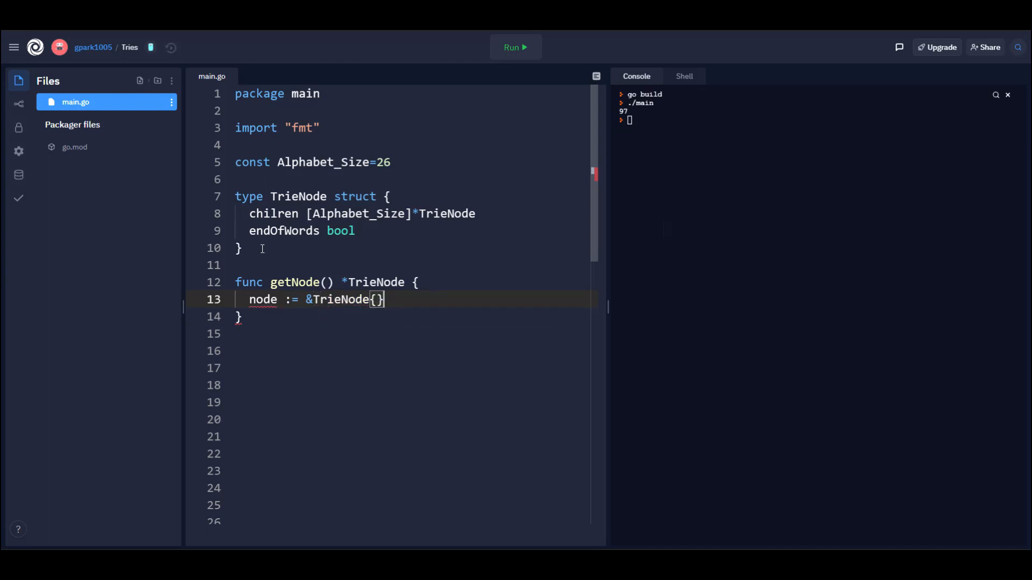
type("node.endOfWords")
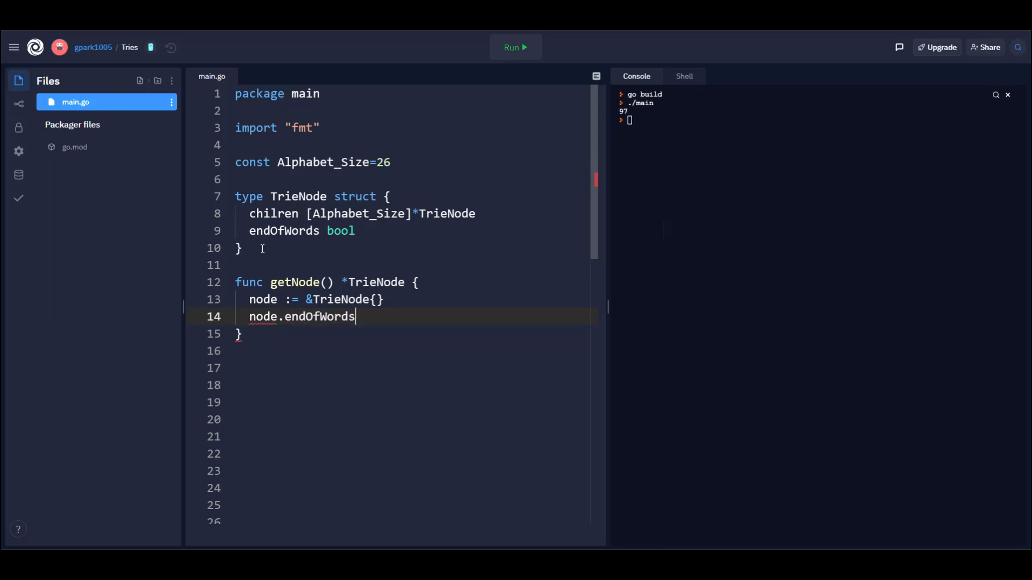
type("= false")
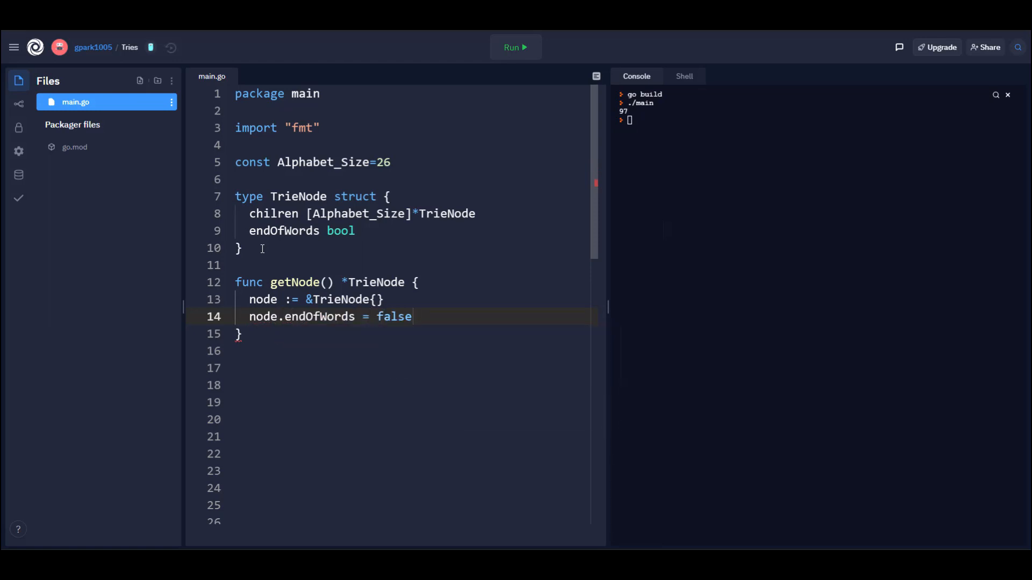
Step: Loop i from 0 setting children to nil, declare var node *TrieNode, and return node
type("for i :=")
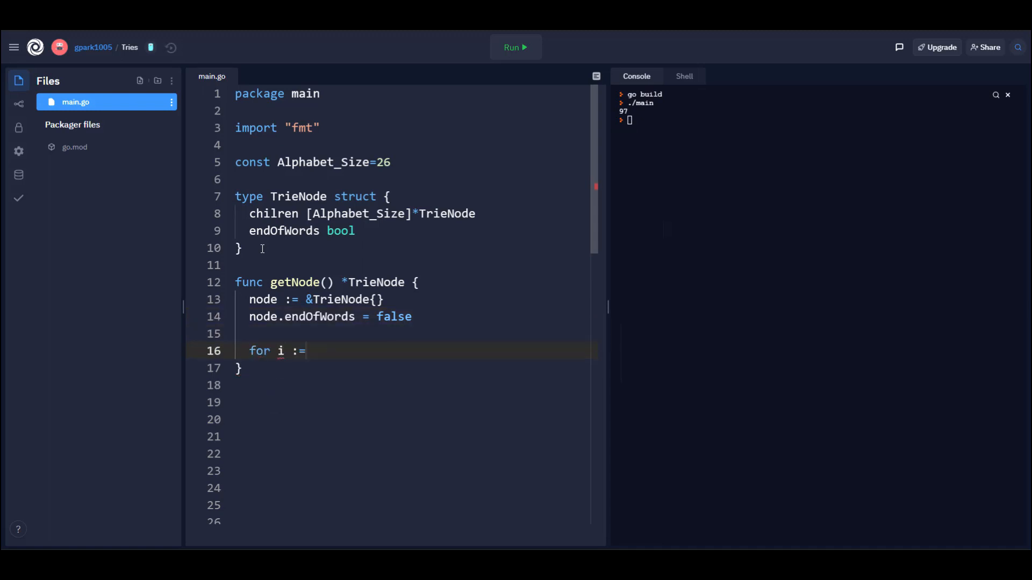
type(";")
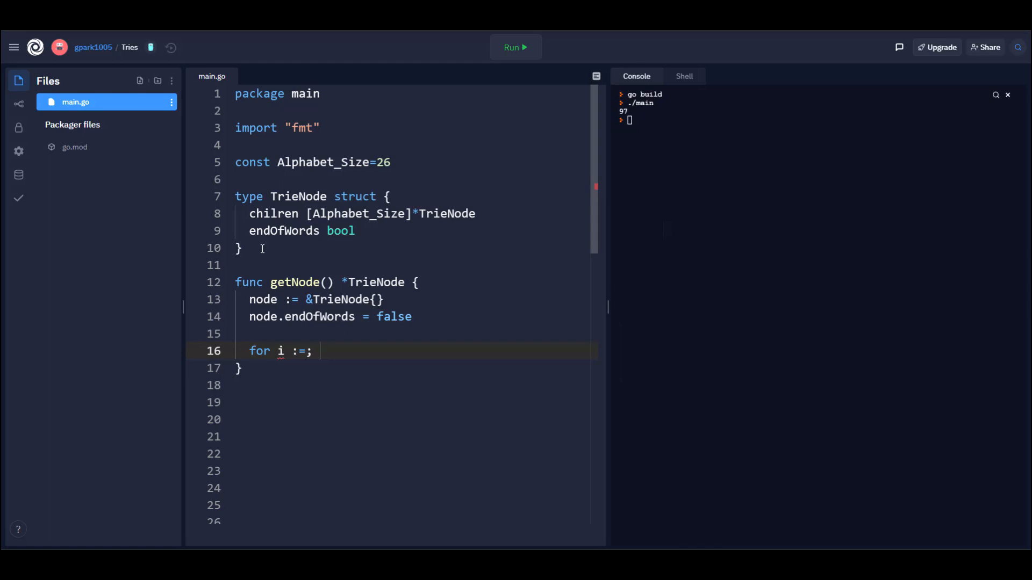
type("0, i")
type("node.children[i] = nil")
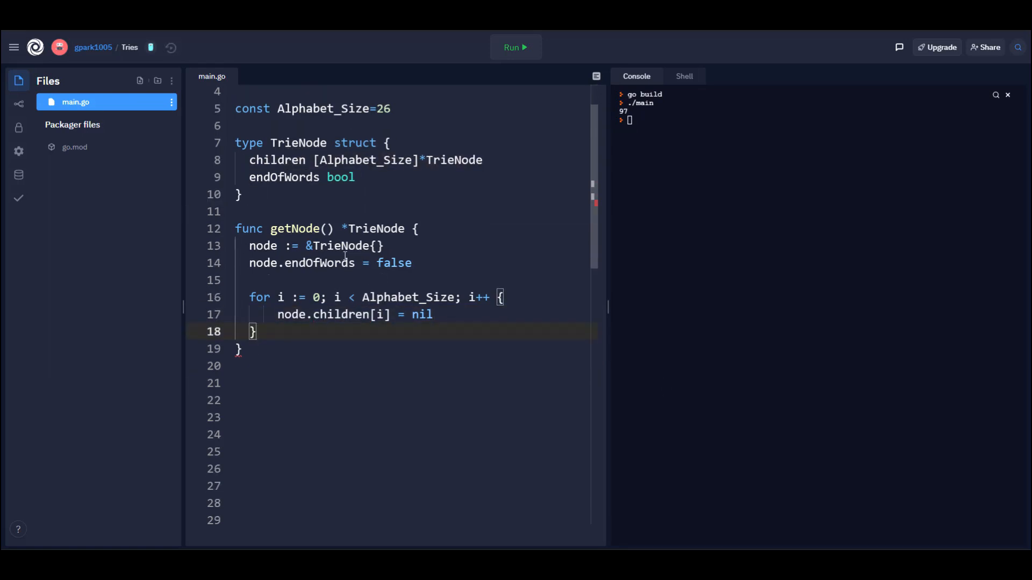
type("var node *TrieNode")
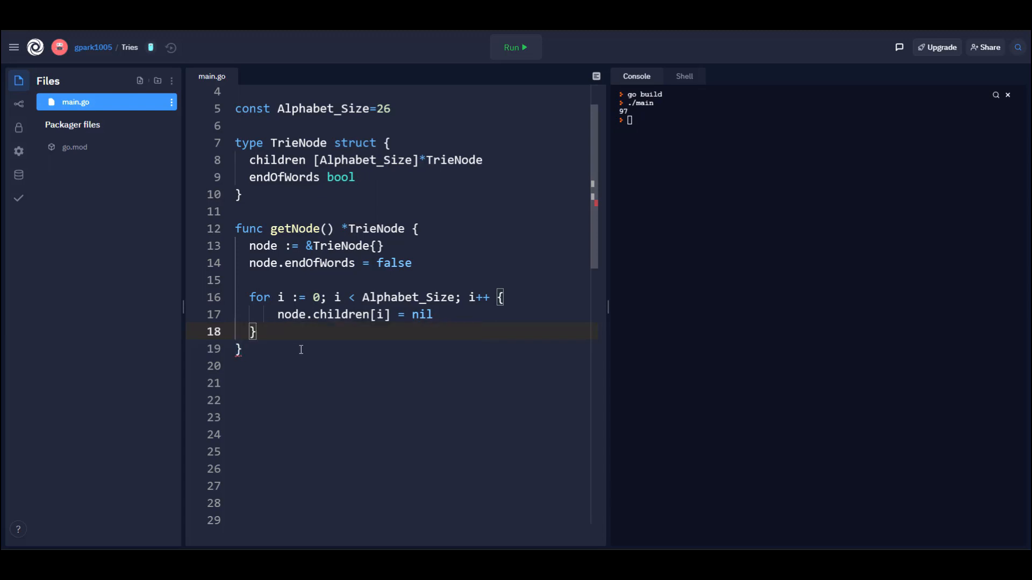
mouse_move(303, 336)
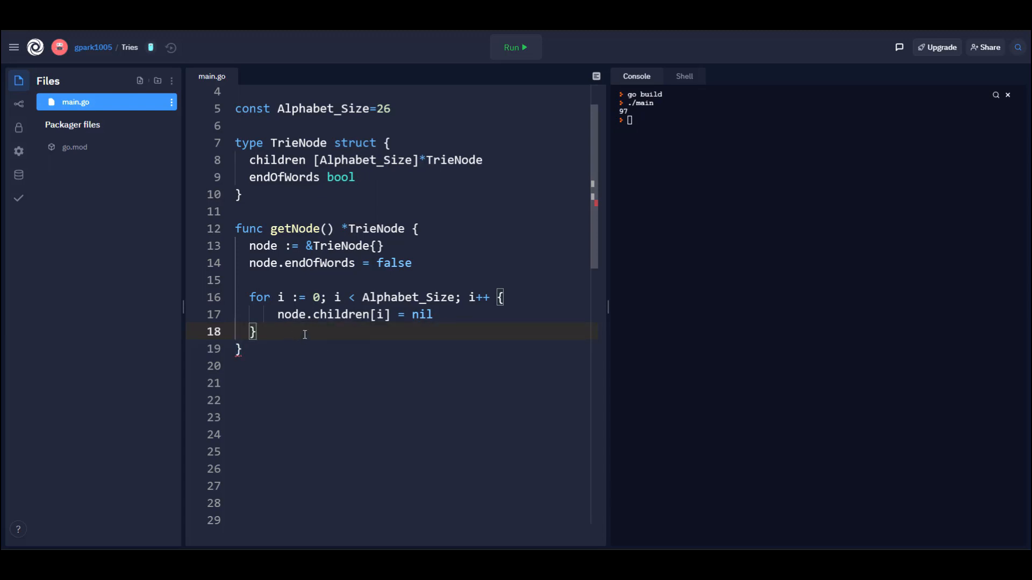
type("return node")
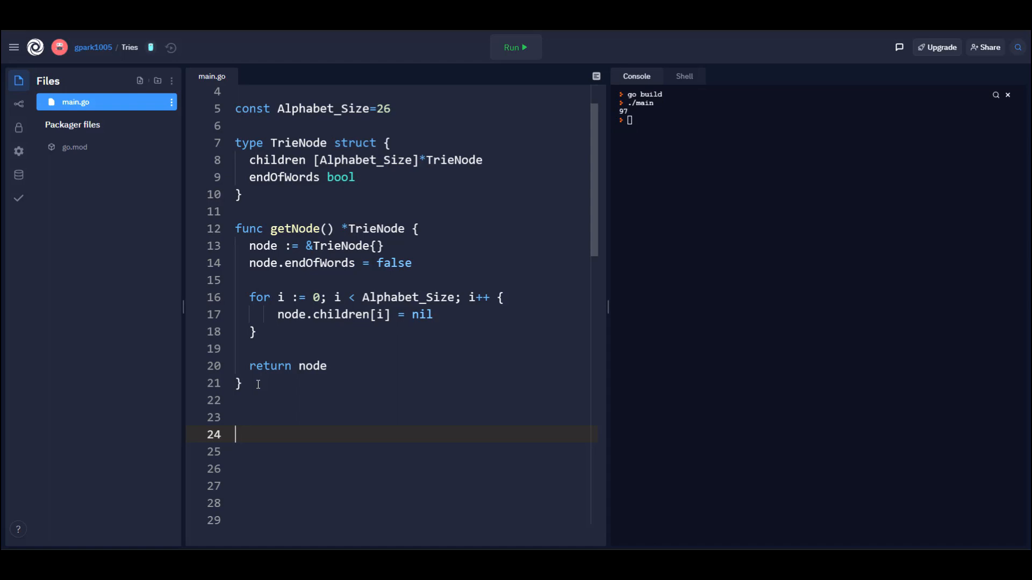
Step: Begin func insert(root *TrieNode, key string) with temp := root
type("func insert")
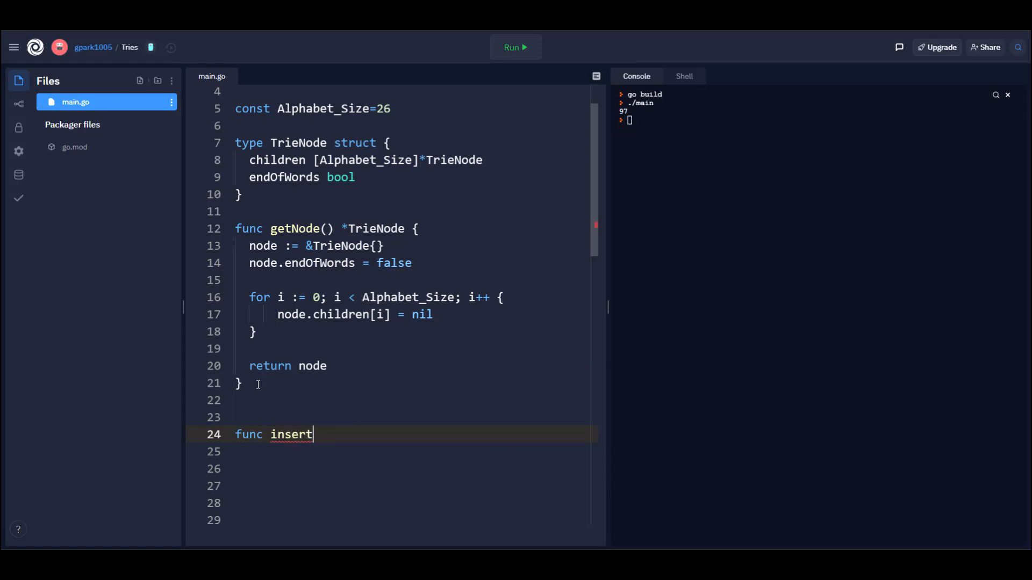
type("(root *TrieNode, key string)")
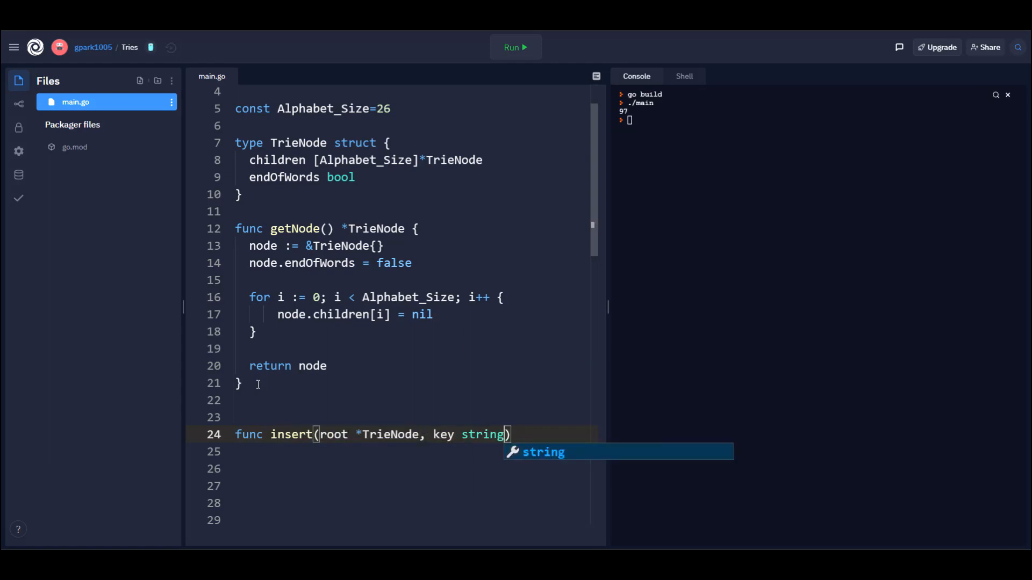
type("tmpe")
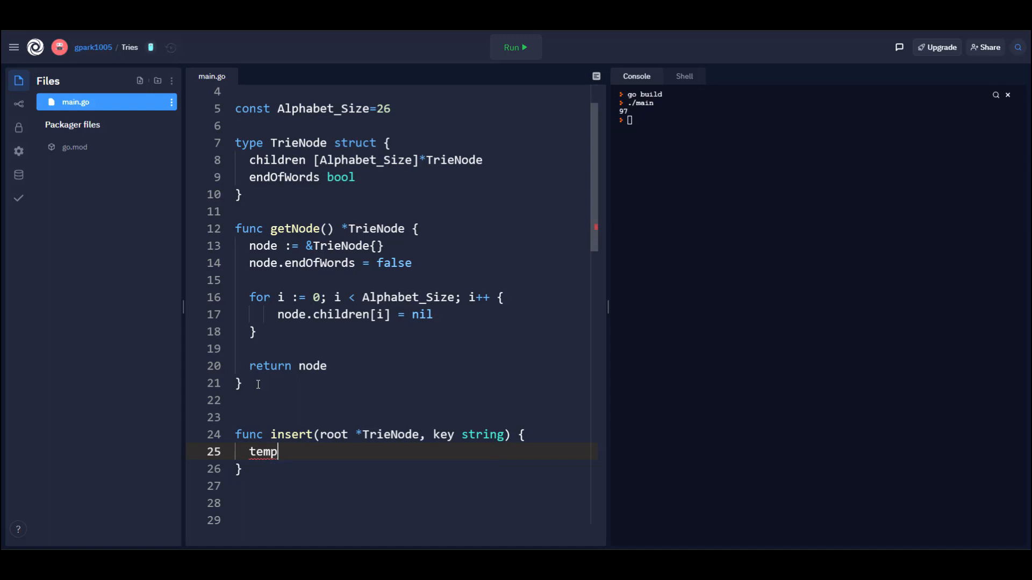
type(":= roo")
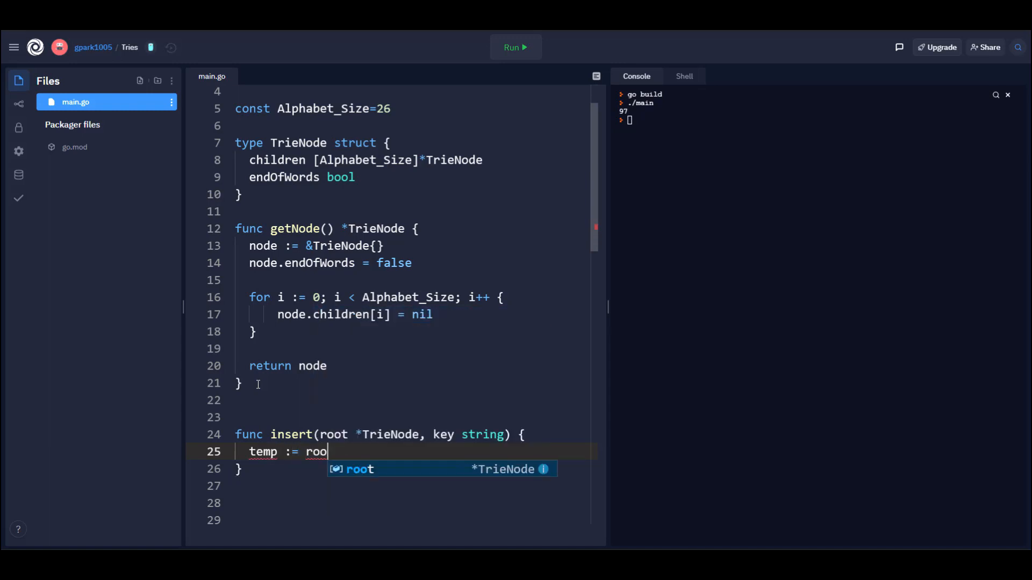
type("t")
type("index := key[i] - 'a'")
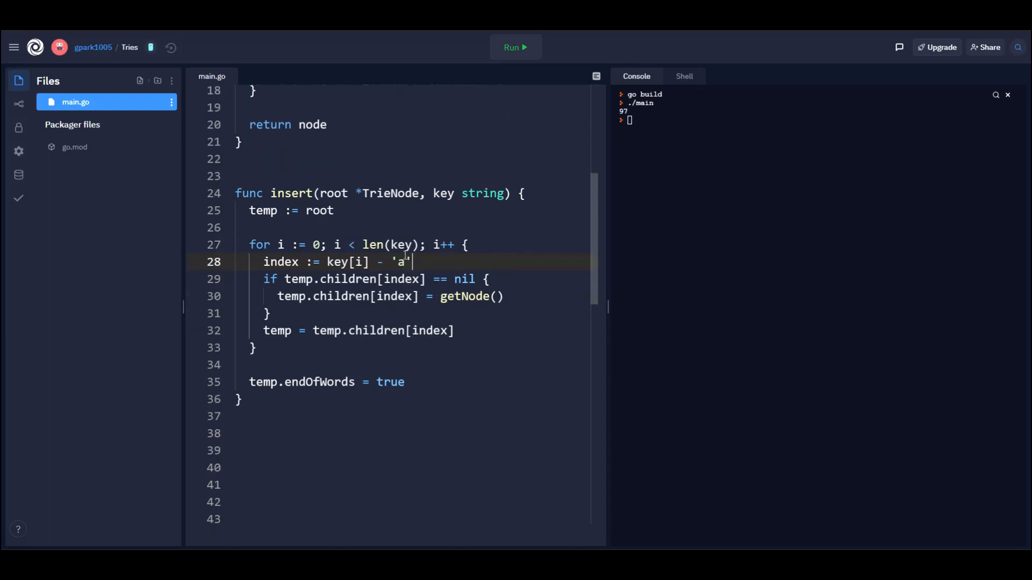
scroll("down", 3)
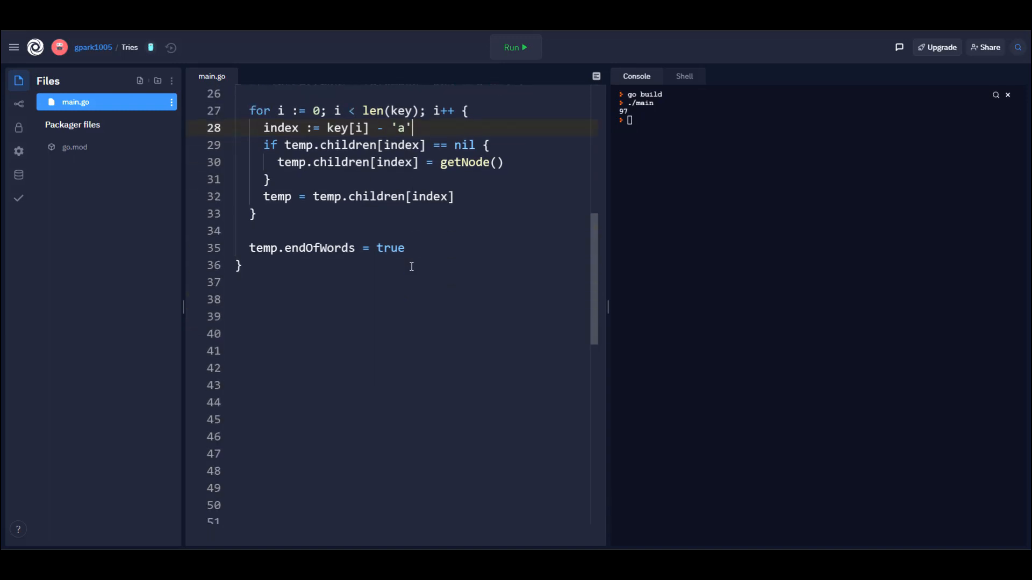
scroll("down", 3)
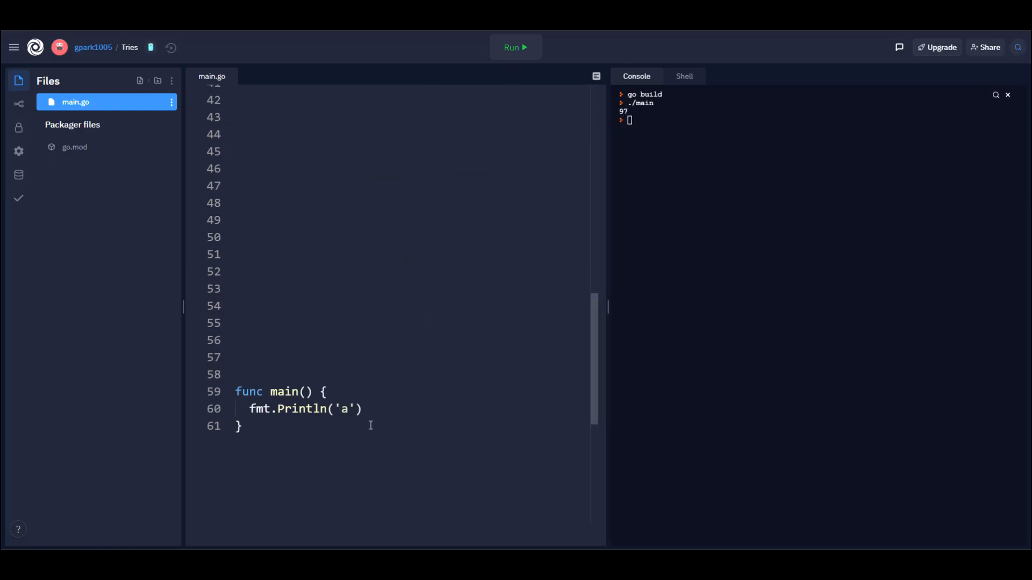
Step: Run Println('b'), then change it to 'b'-'a' and run again so the console shows 1
left_click(514, 46)
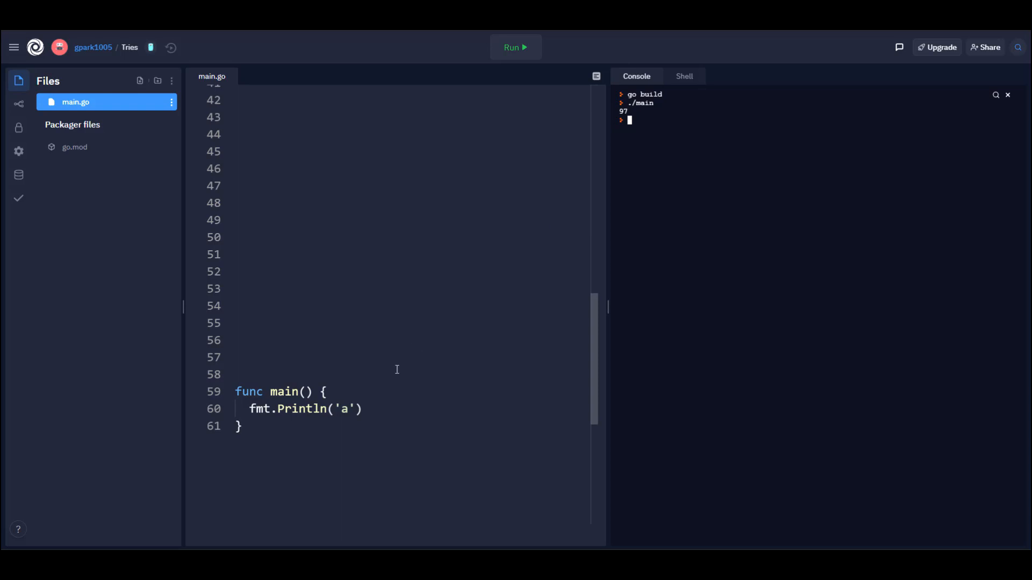
double_click(343, 408)
type("b")
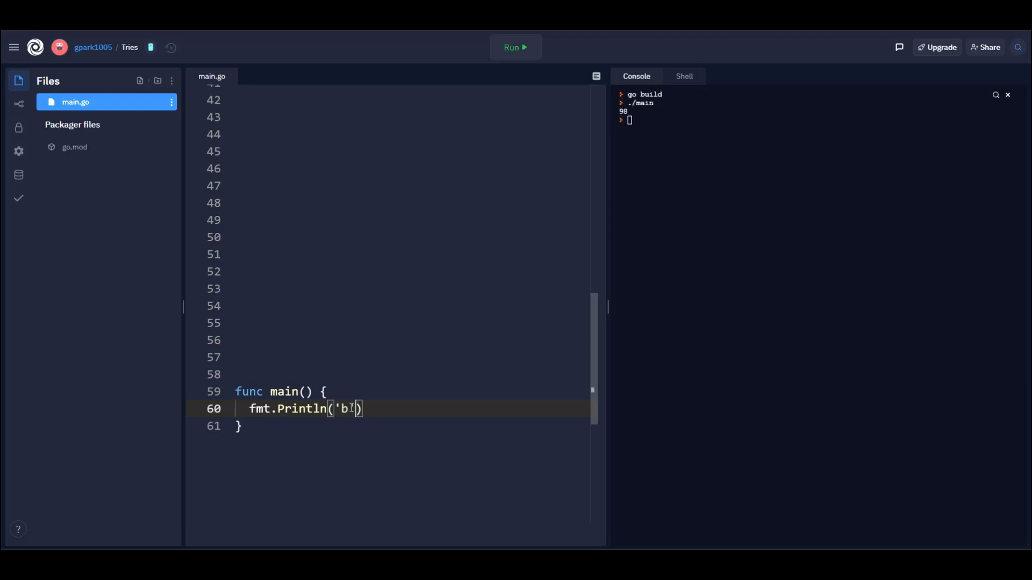
type("-'a")
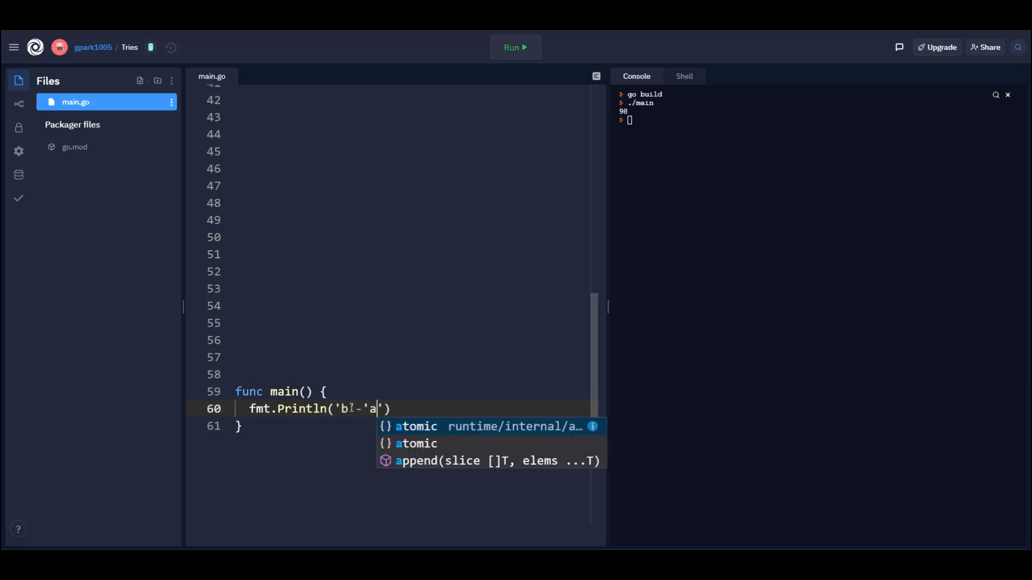
left_click(514, 46)
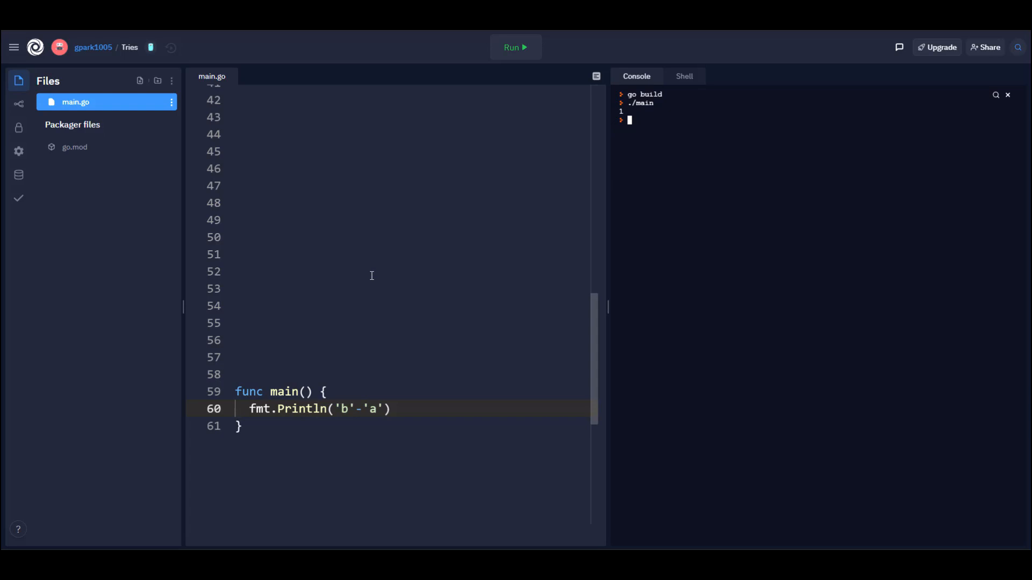
mouse_move(368, 271)
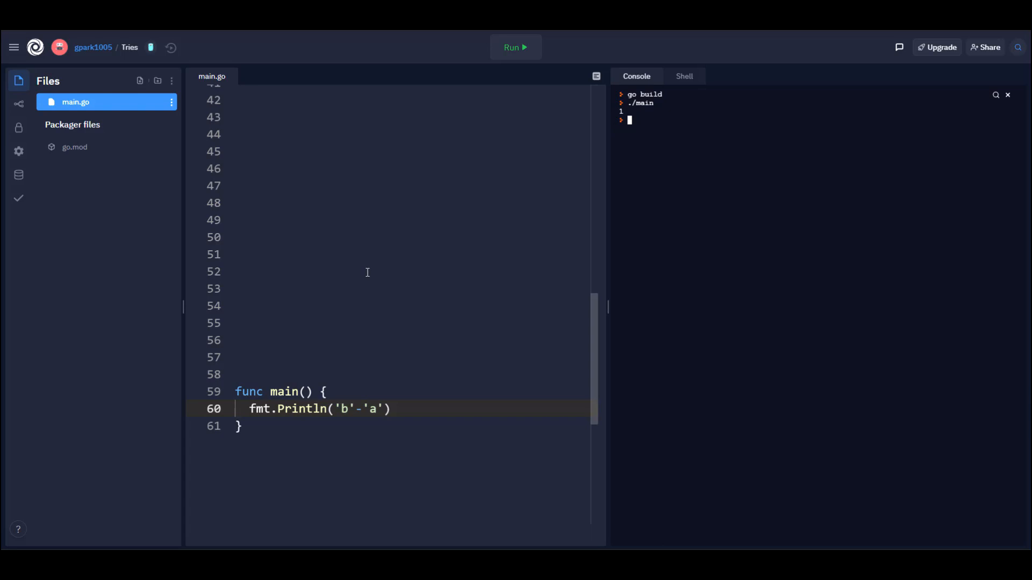
mouse_move(349, 264)
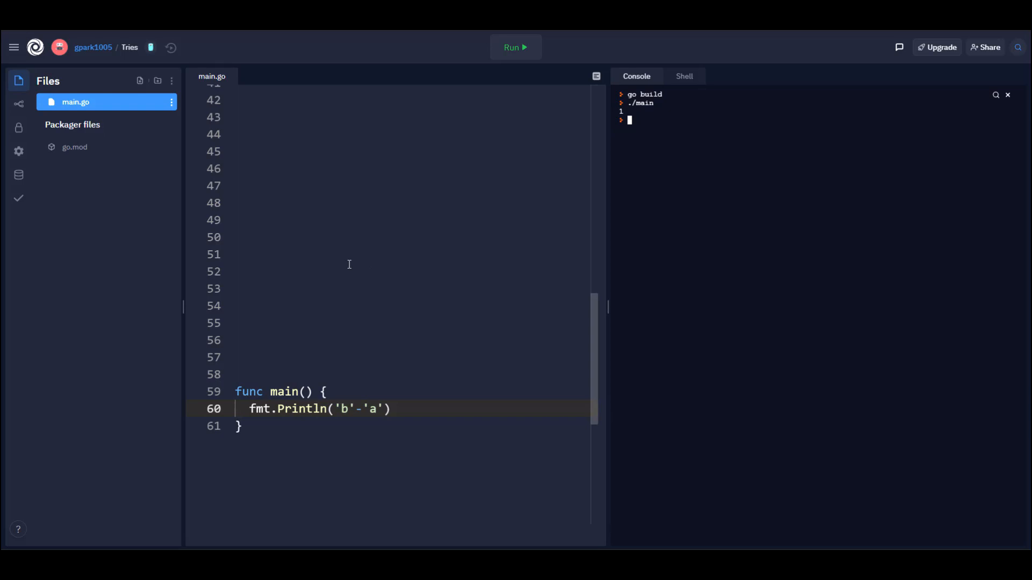
scroll("down", 3)
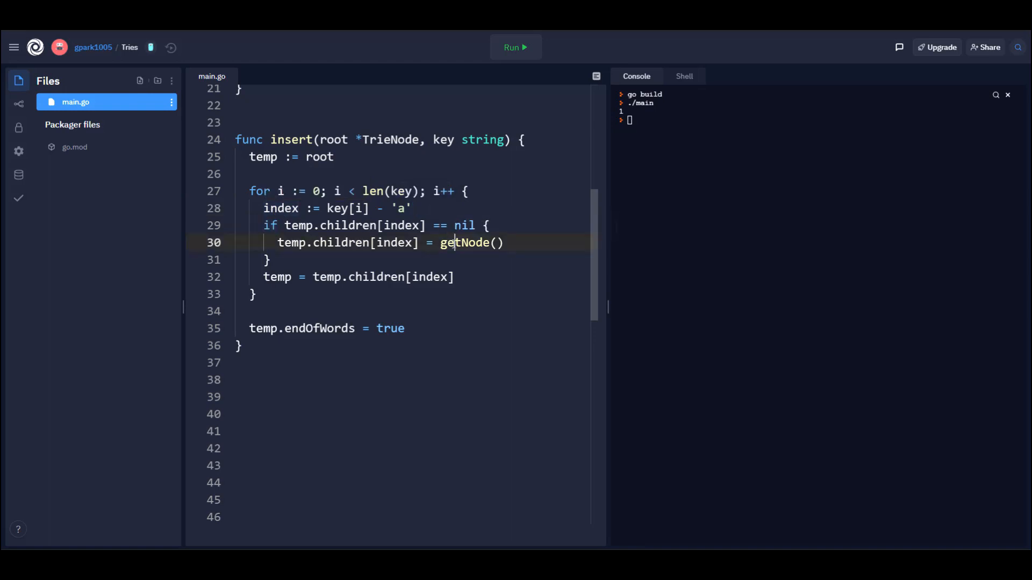
double_click(467, 242)
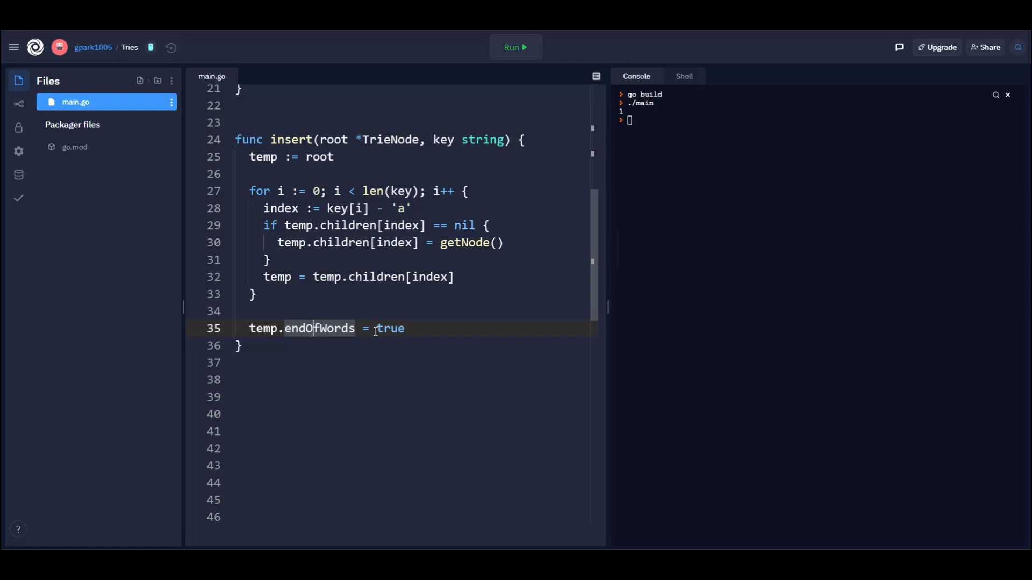
mouse_move(319, 329)
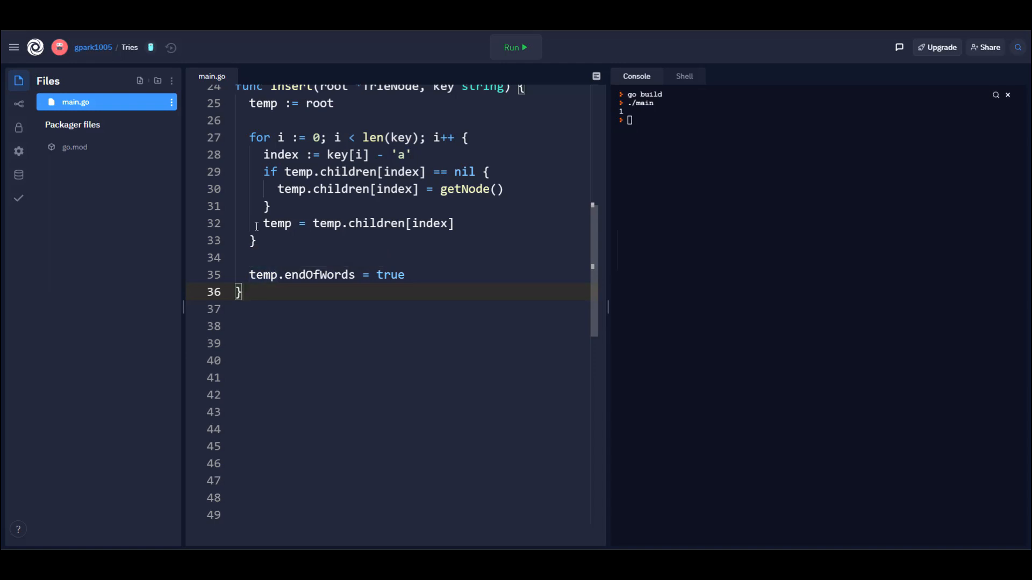
scroll("down", 3)
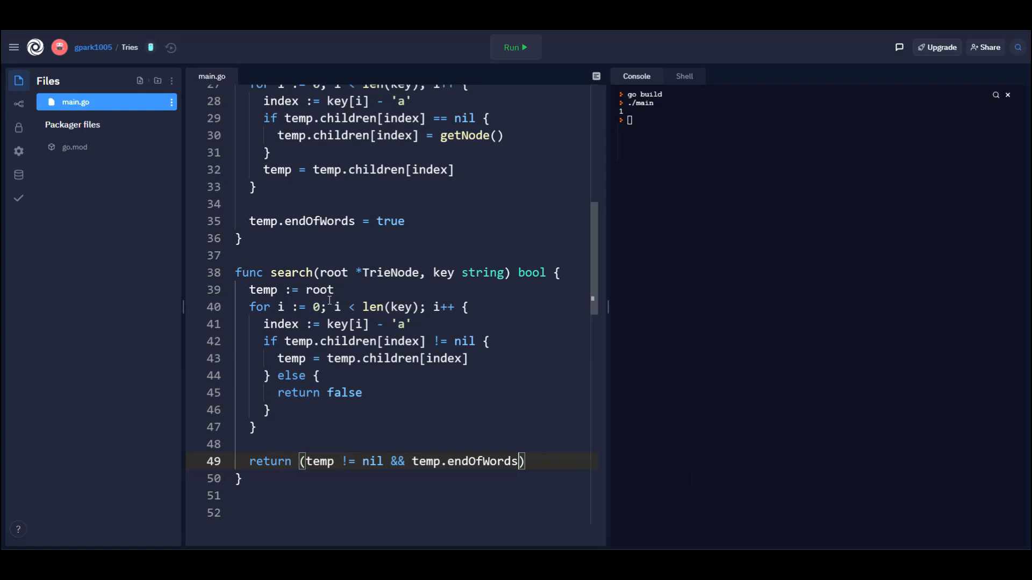
mouse_move(313, 344)
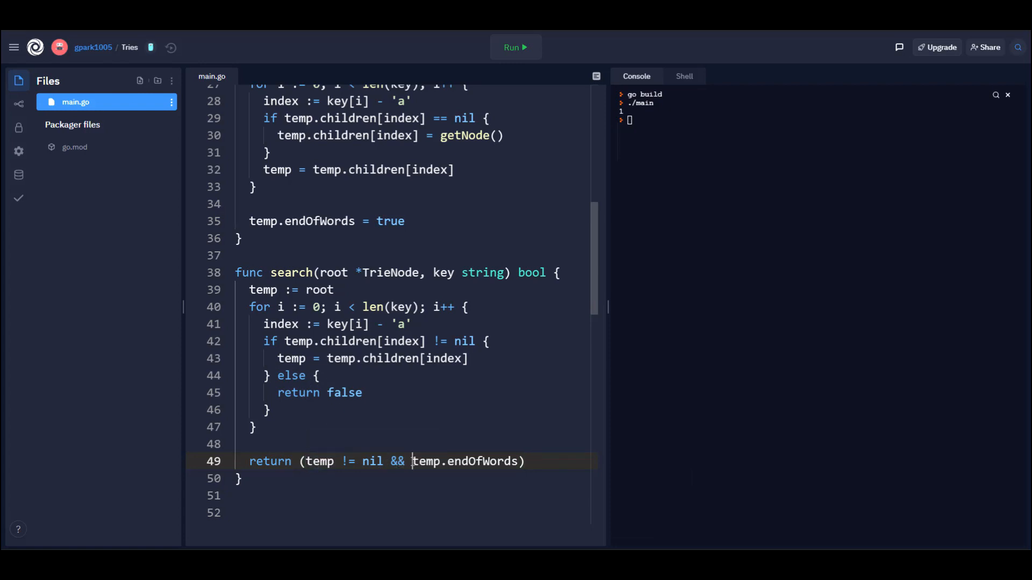
double_click(467, 461)
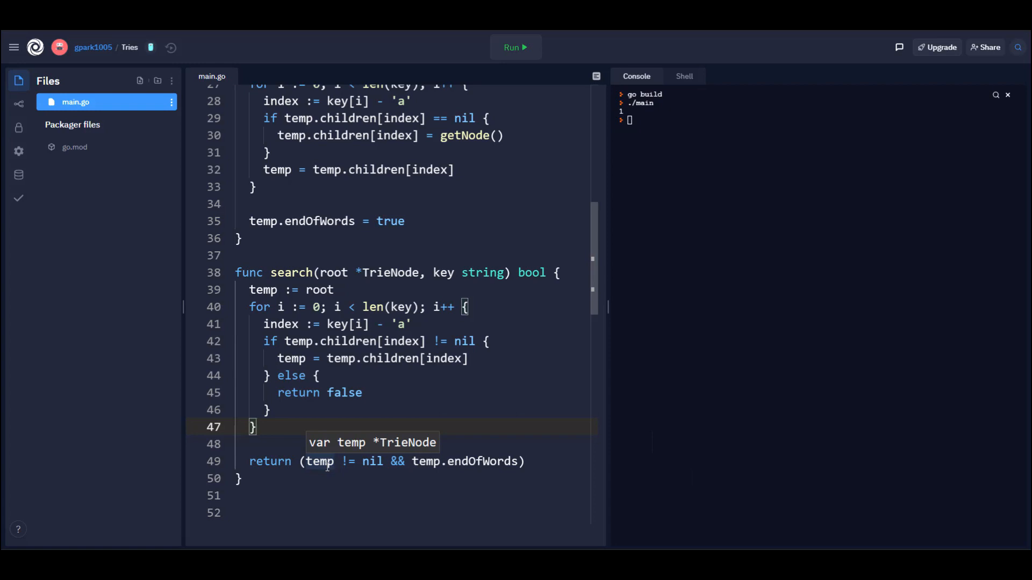
mouse_move(350, 442)
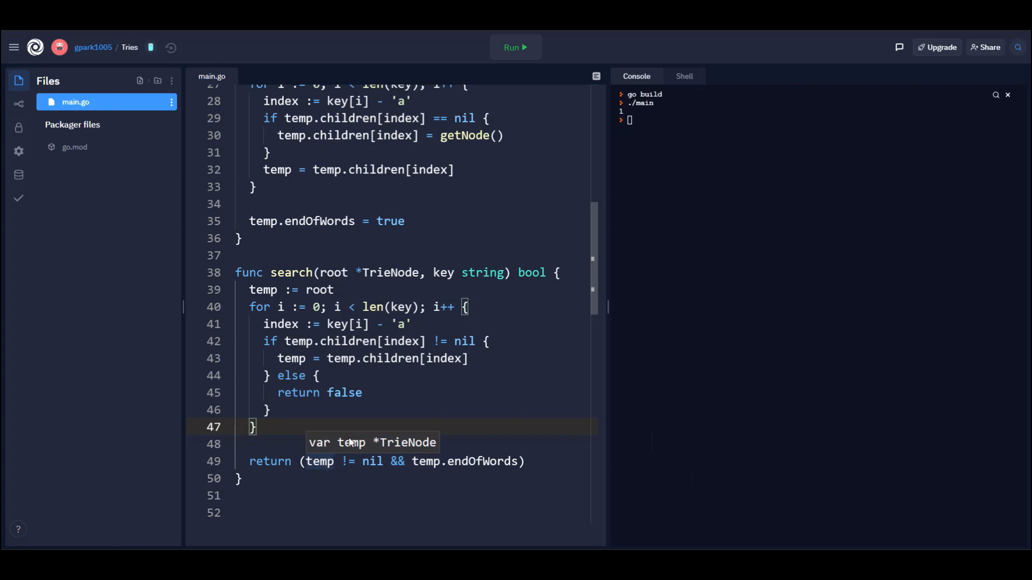
mouse_move(343, 235)
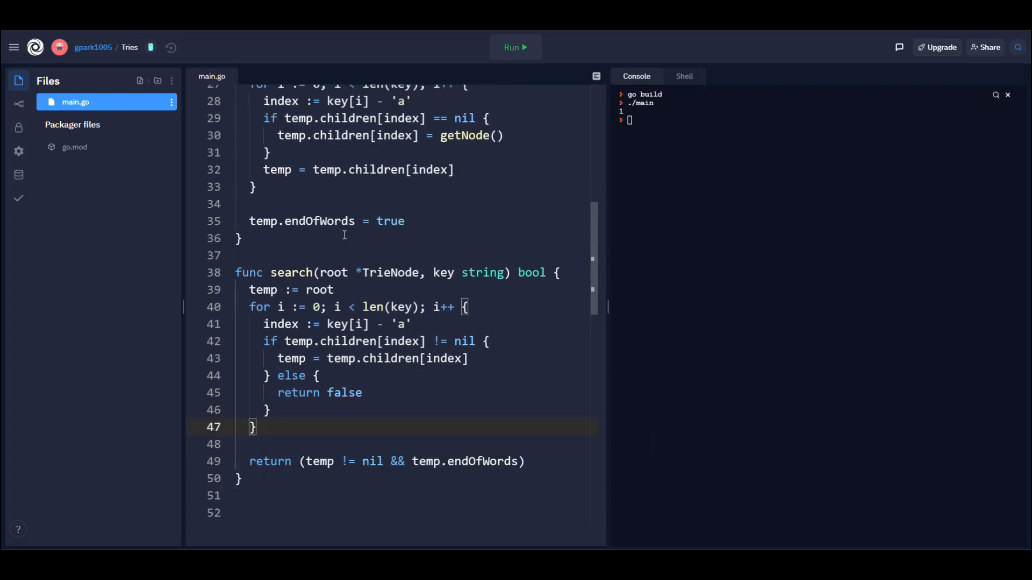
mouse_move(319, 461)
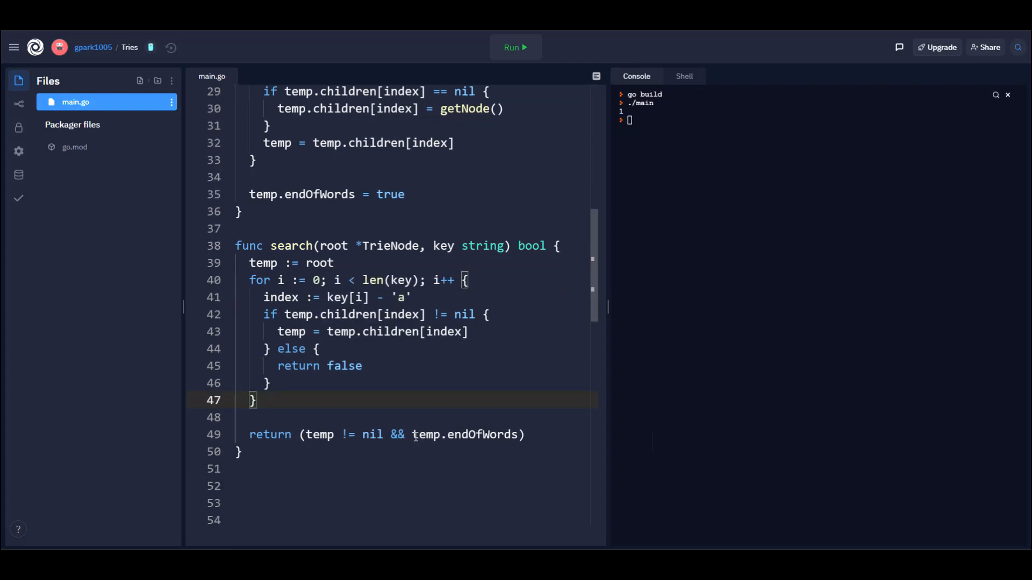
double_click(465, 434)
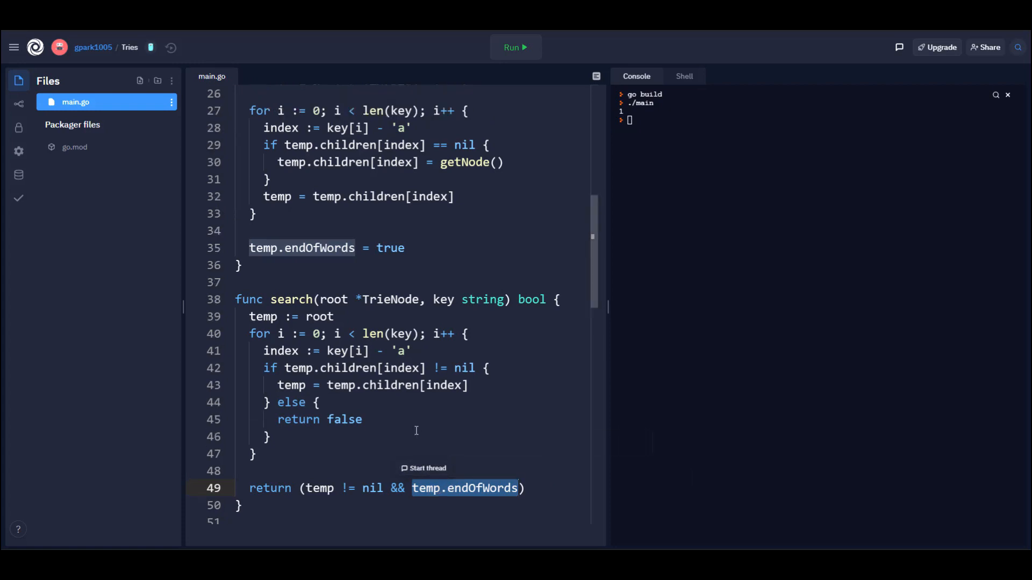
scroll("down", 3)
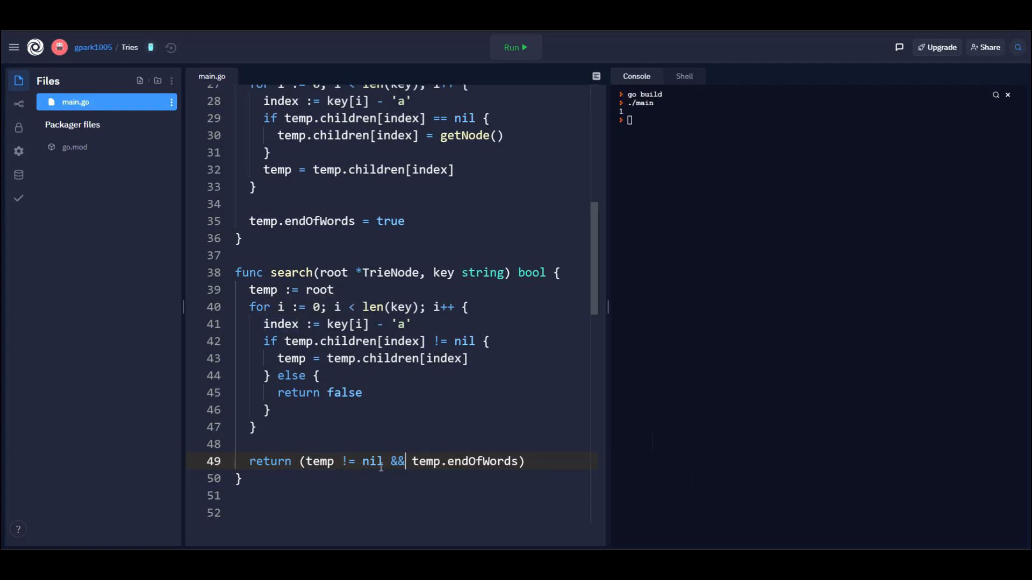
mouse_move(458, 461)
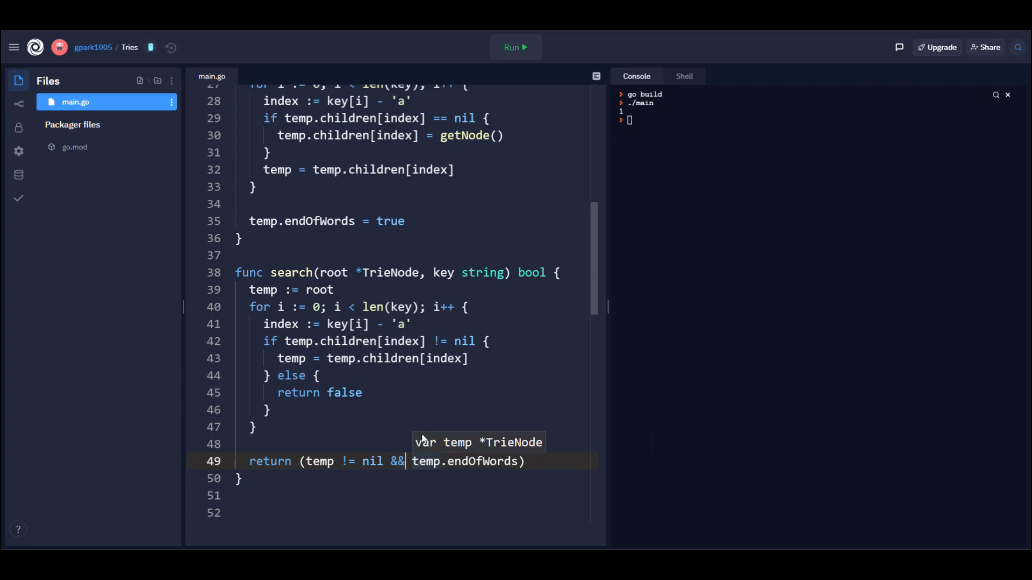
scroll("down", 3)
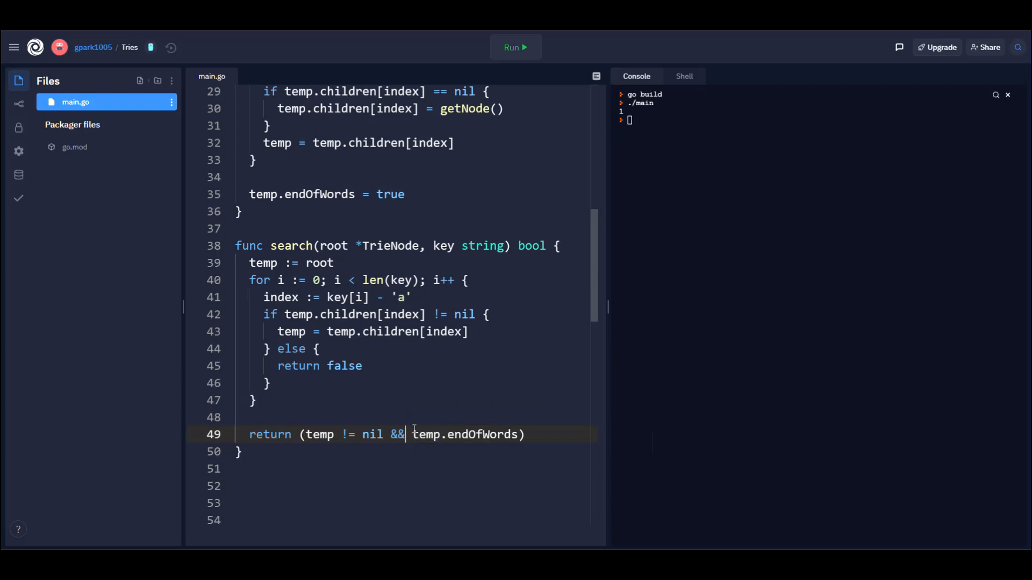
mouse_move(427, 434)
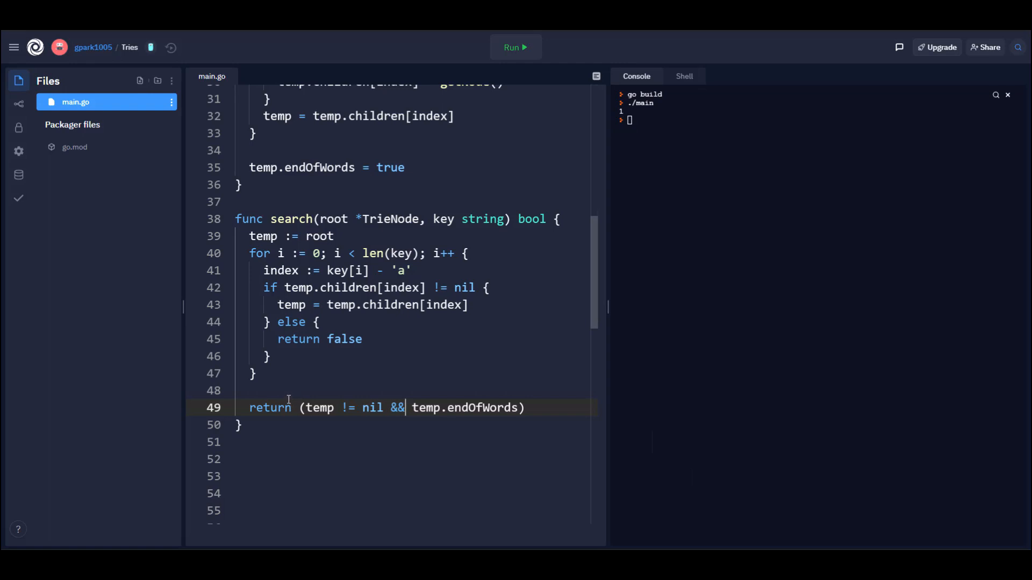
mouse_move(301, 343)
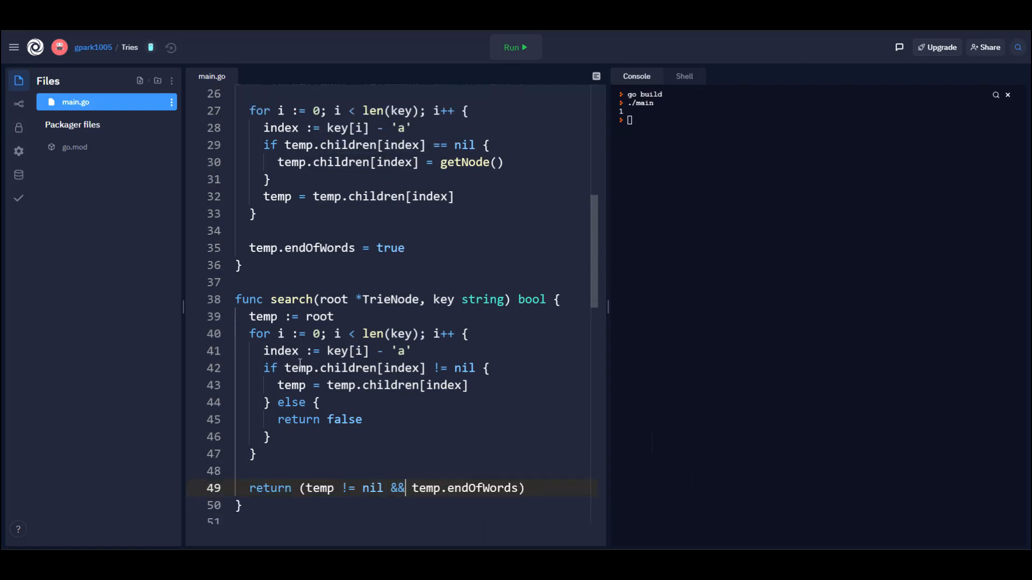
scroll("down", 3)
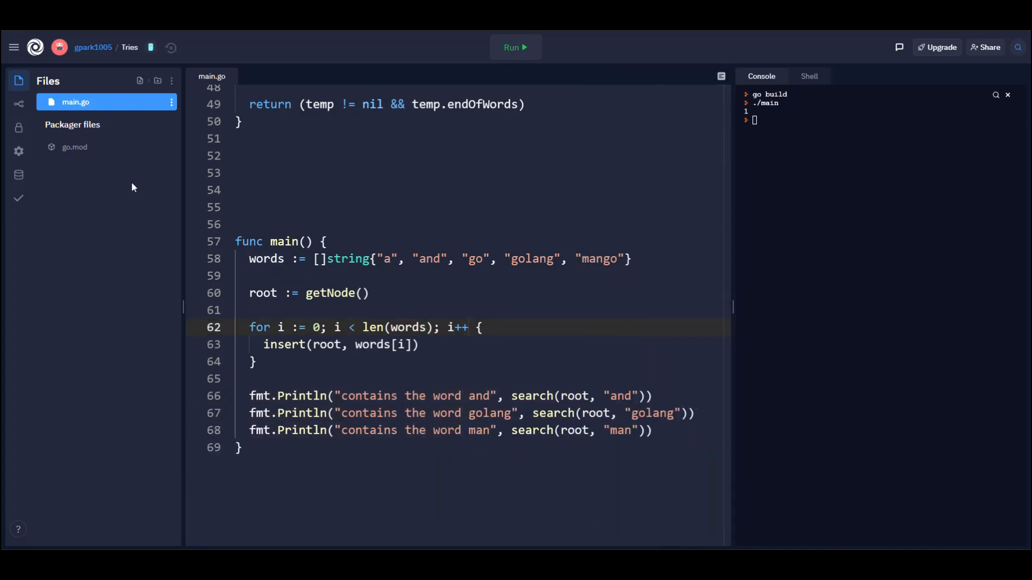
mouse_move(230, 275)
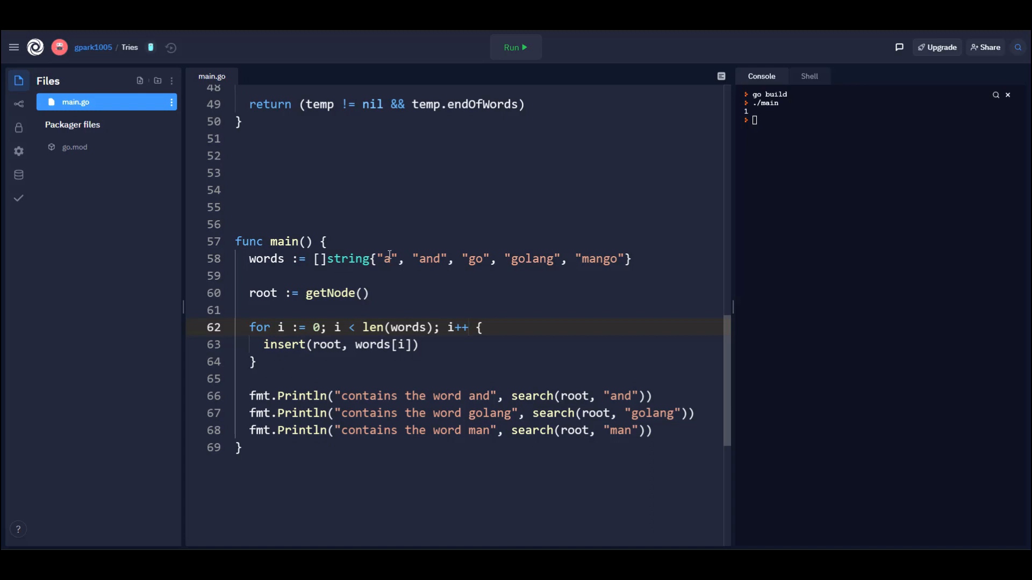
mouse_move(336, 293)
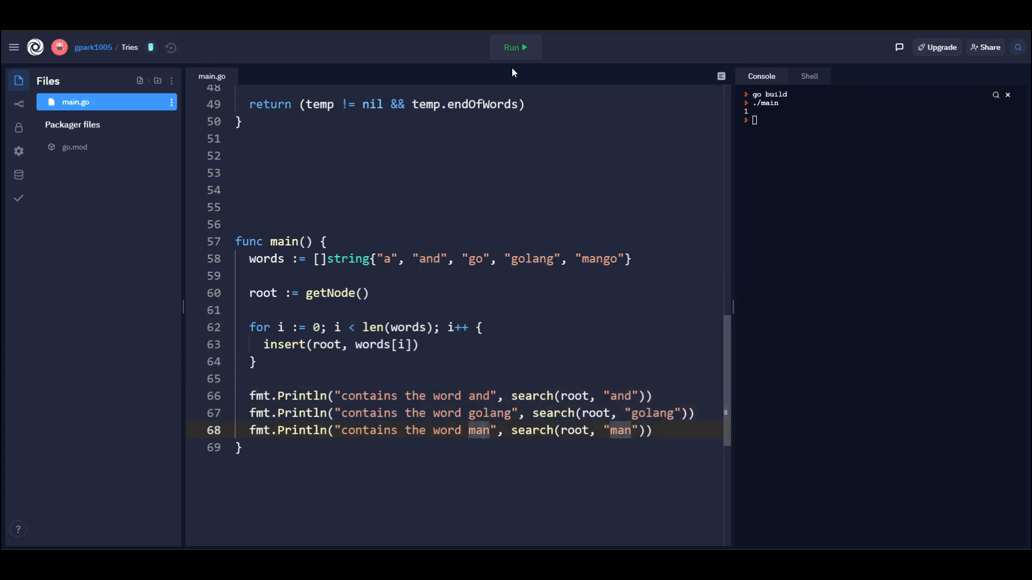
Step: Run main.go so the console reports and, golang as true and man as false
left_click(514, 46)
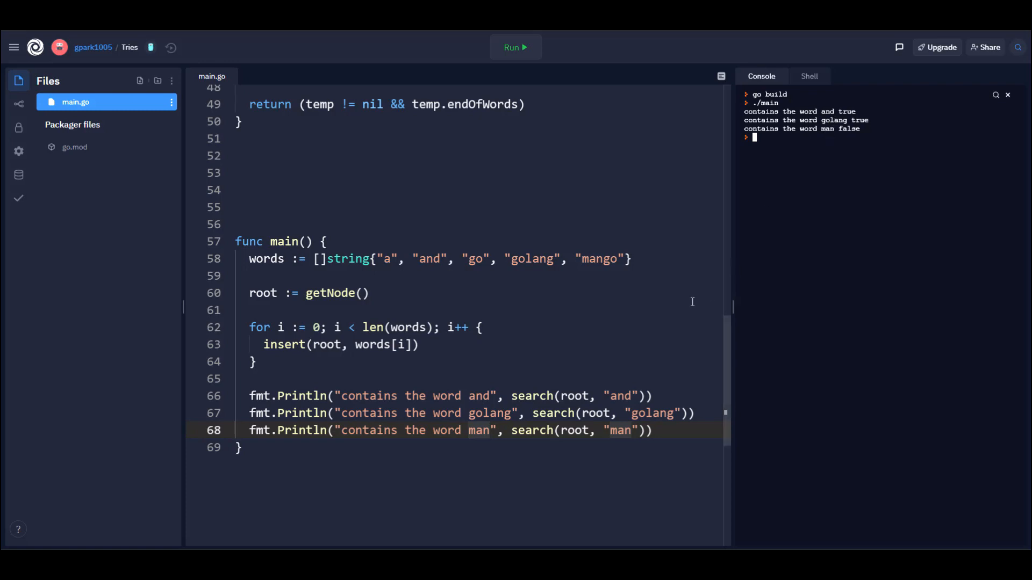
double_click(599, 259)
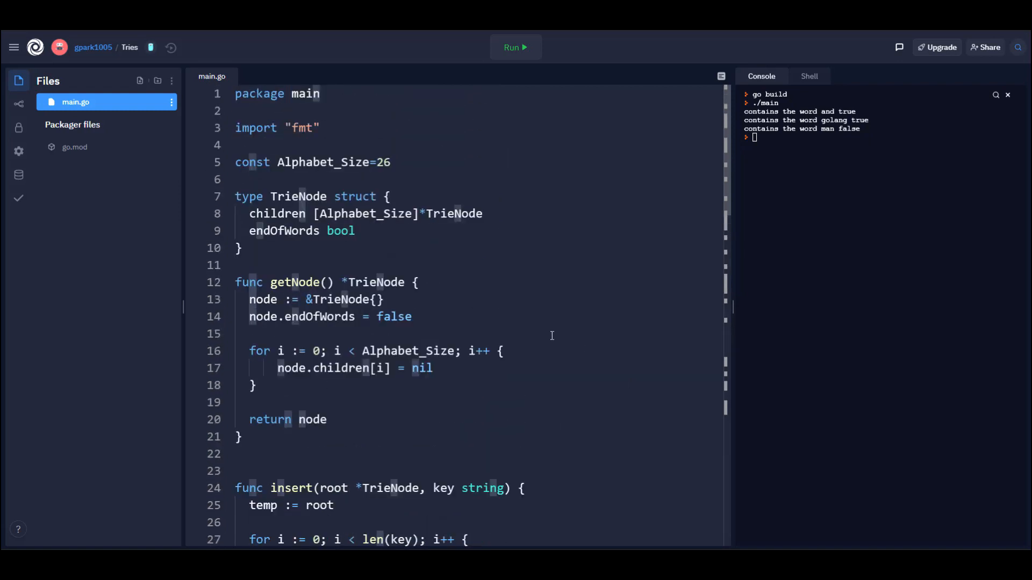
mouse_move(426, 288)
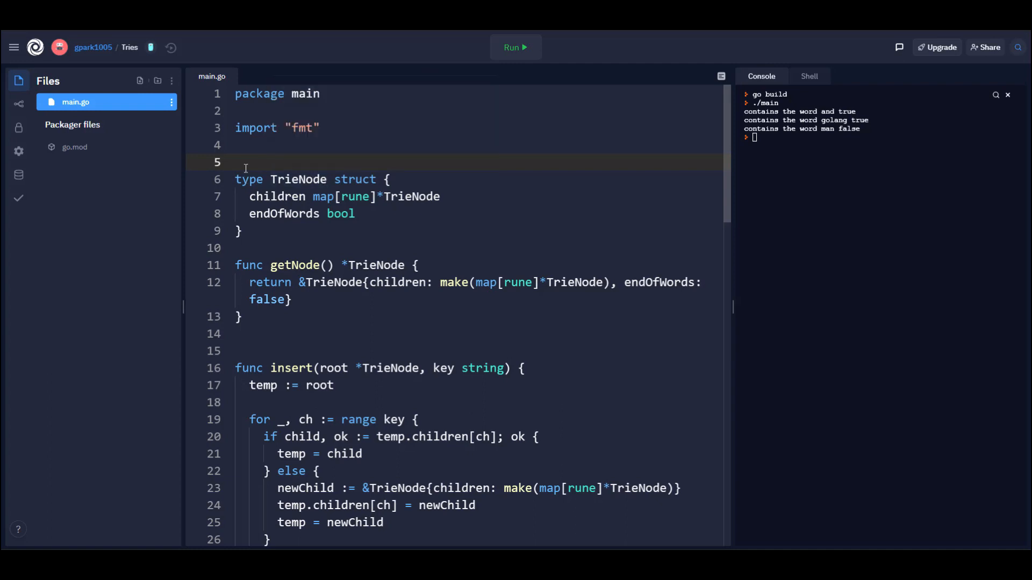
mouse_move(263, 161)
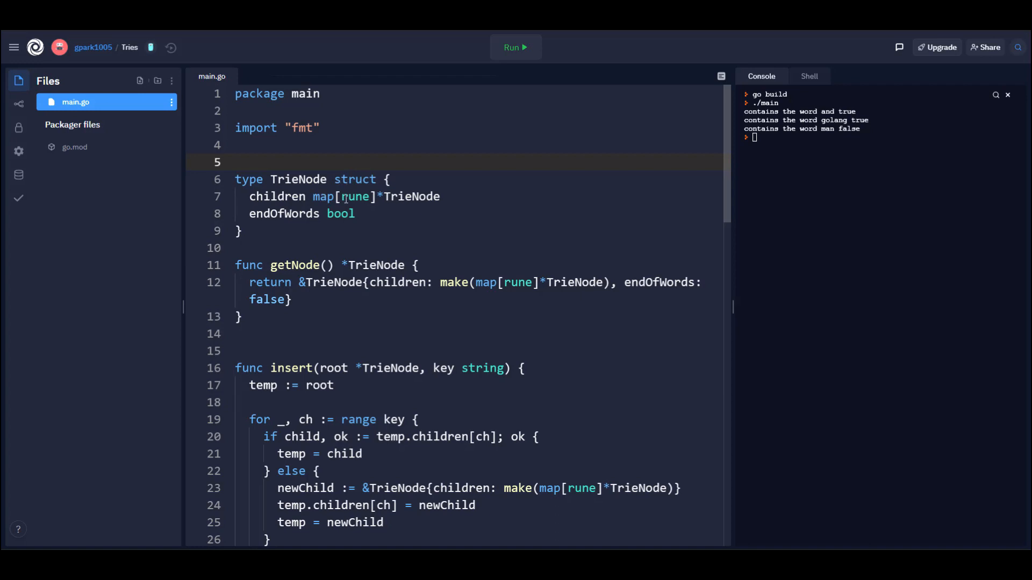
Step: Highlight the children pointer type and scroll through the map-based getNode, insert and search code
double_click(409, 195)
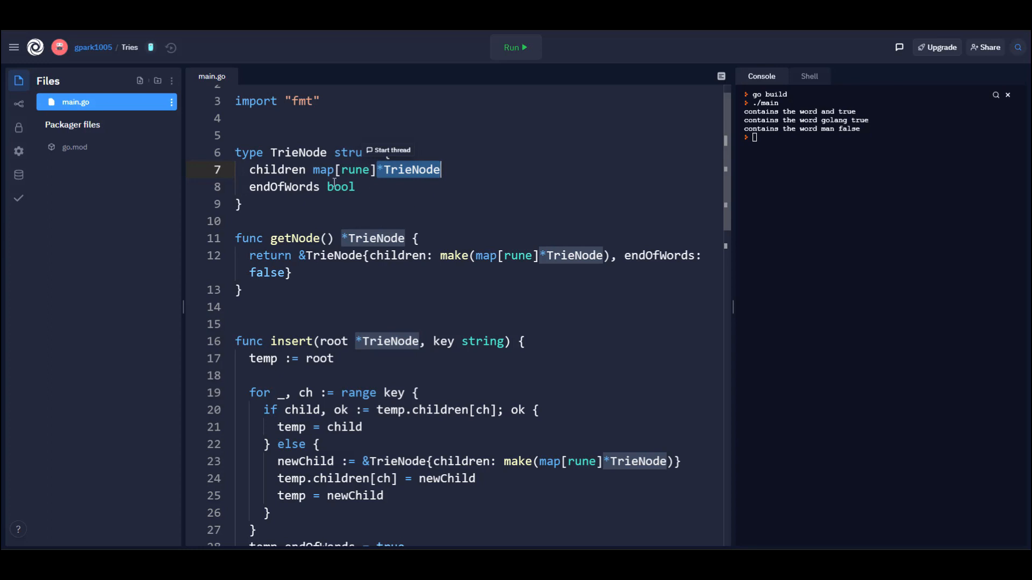
mouse_move(344, 221)
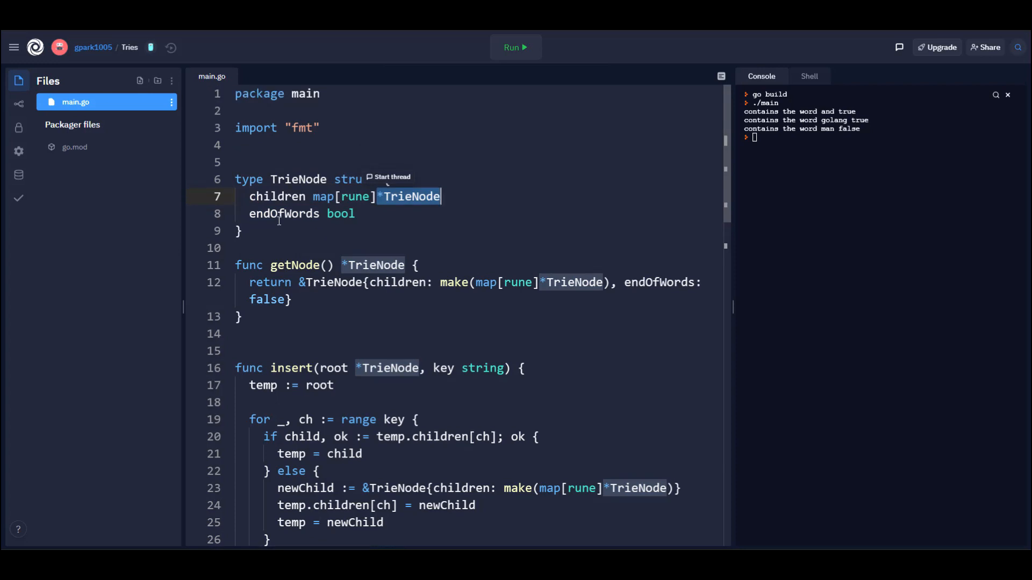
scroll("down", 3)
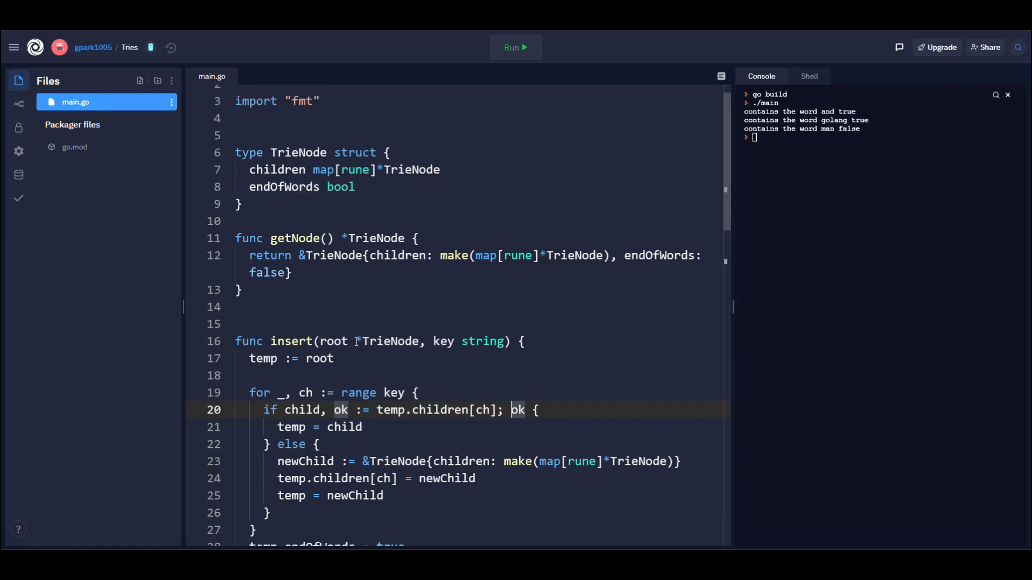
scroll("down", 3)
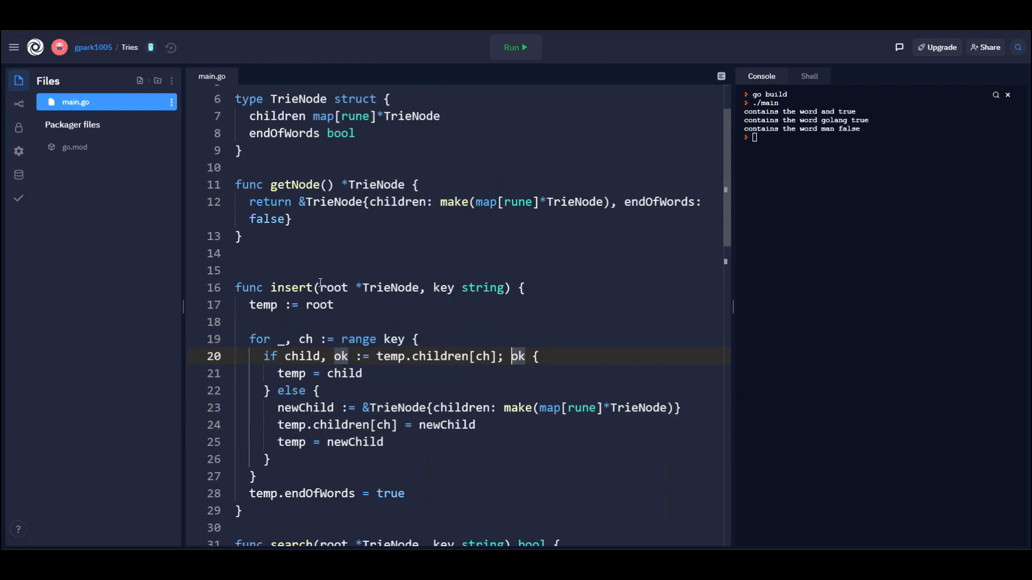
scroll("down", 3)
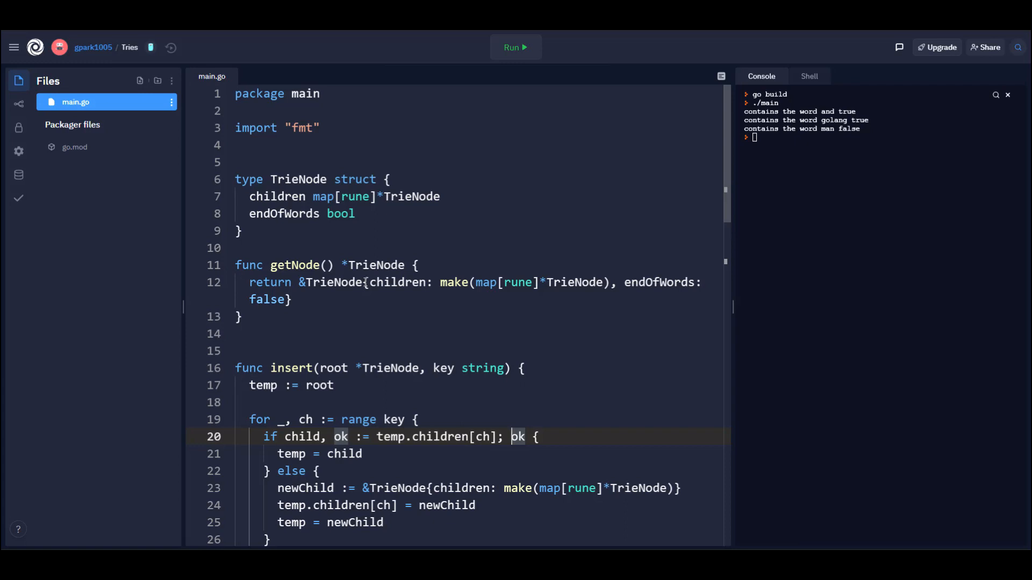
scroll("down", 3)
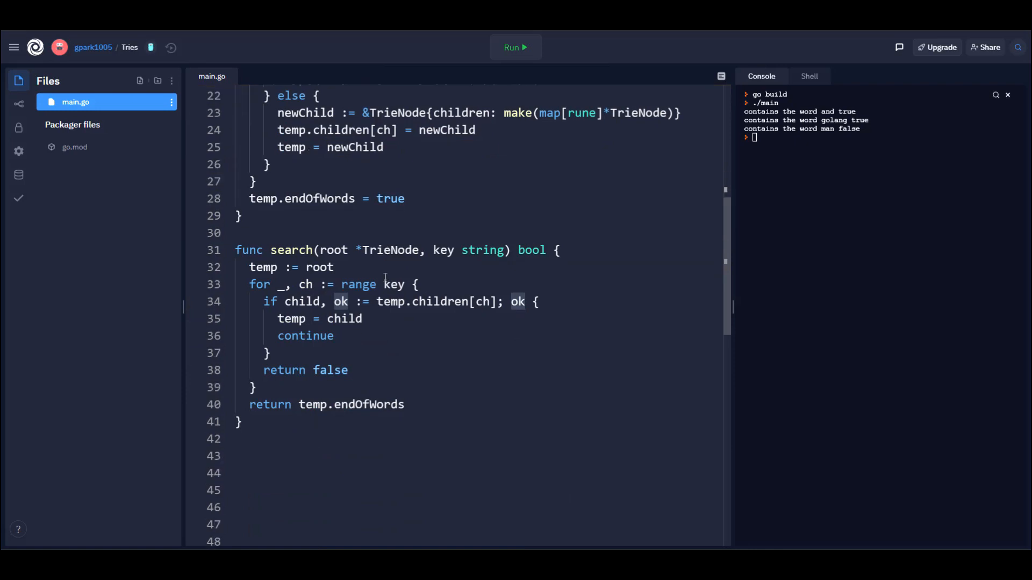
scroll("down", 3)
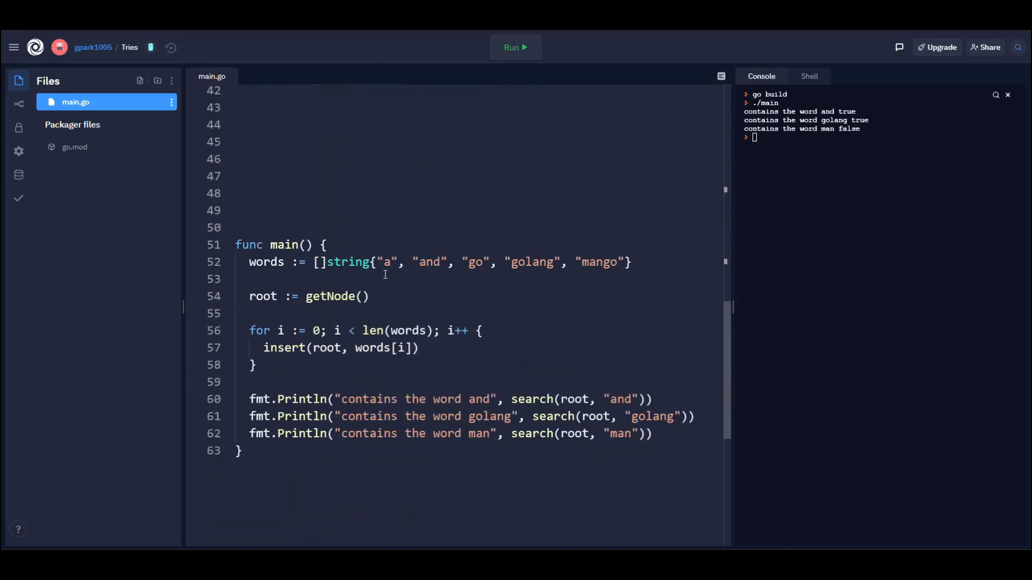